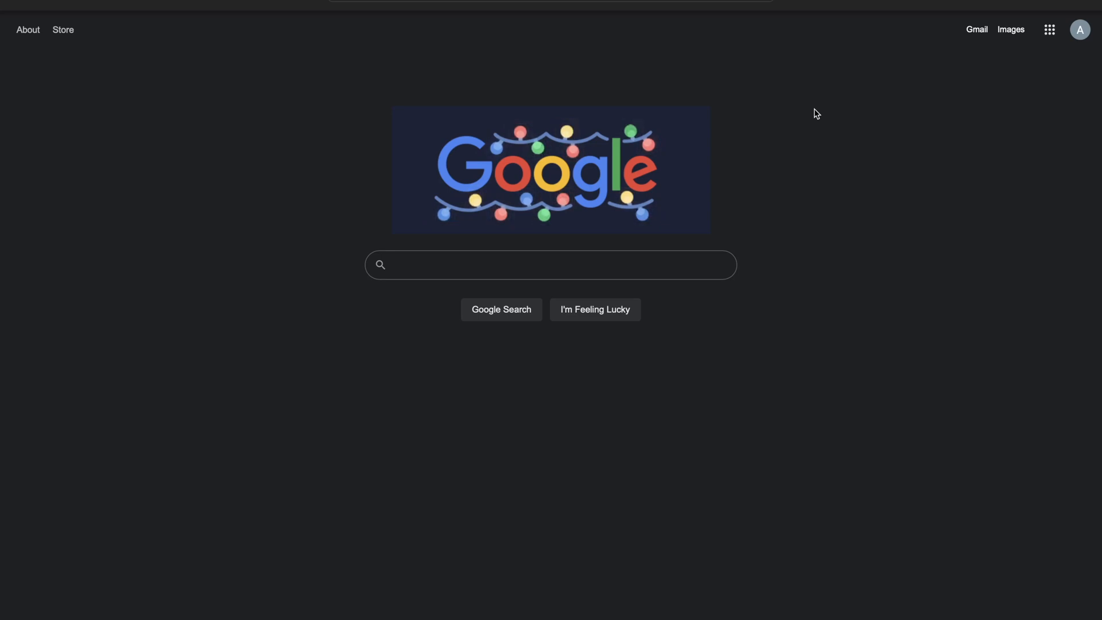
mouse_move(688, 21)
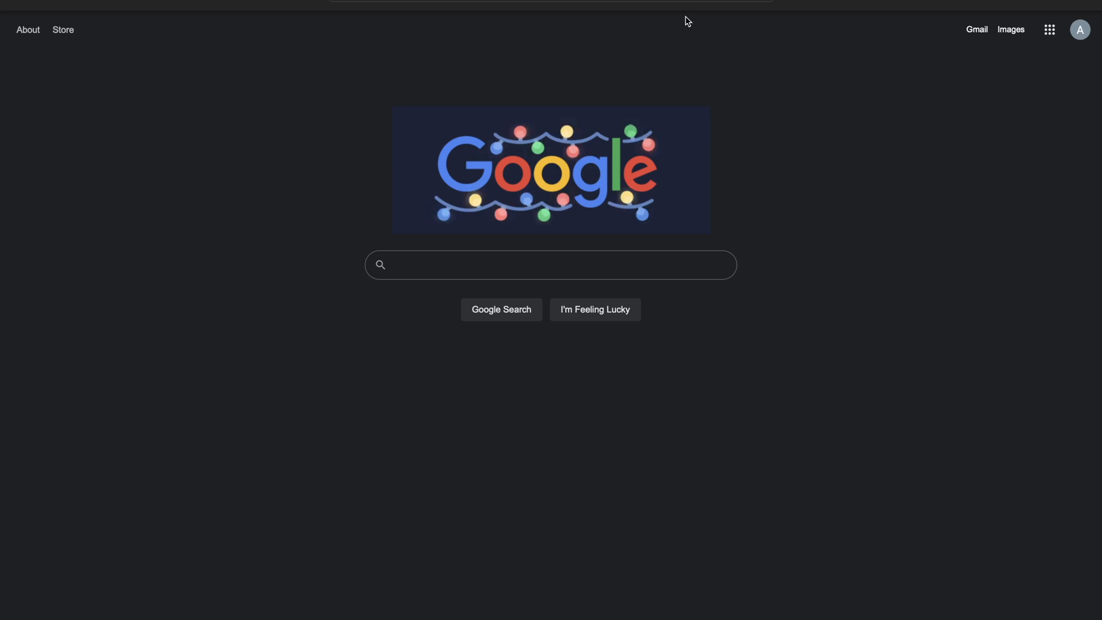
Go to anaconda.com from the address bar by entering 'ana' and picking the suggestion
click(549, 3)
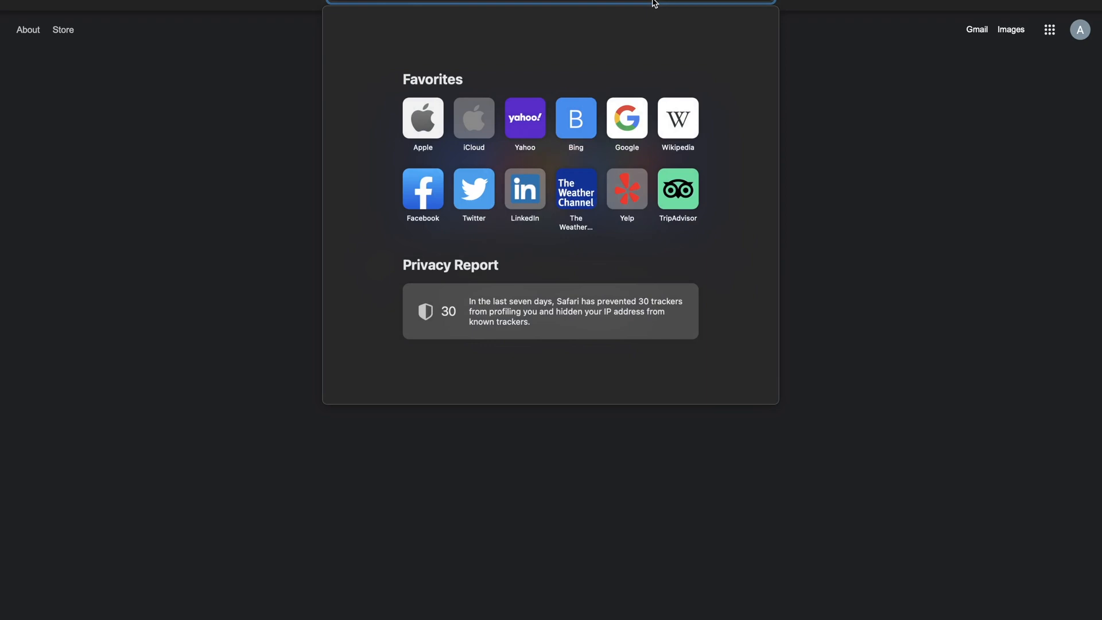
text(ana)
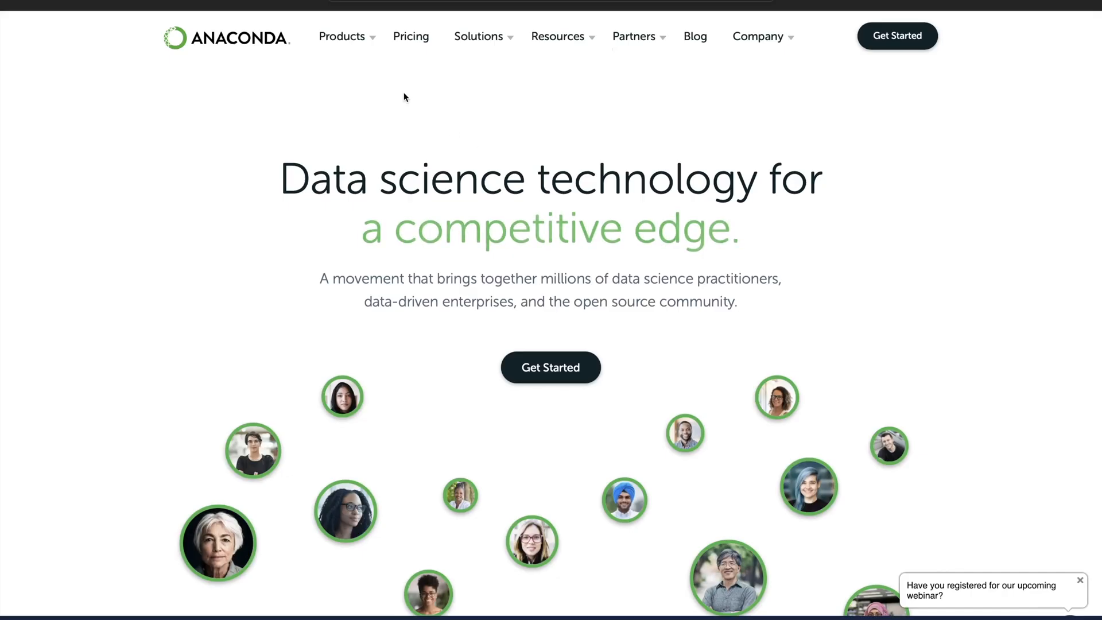
Navigate via the Products menu to the Individual Edition page
click(342, 36)
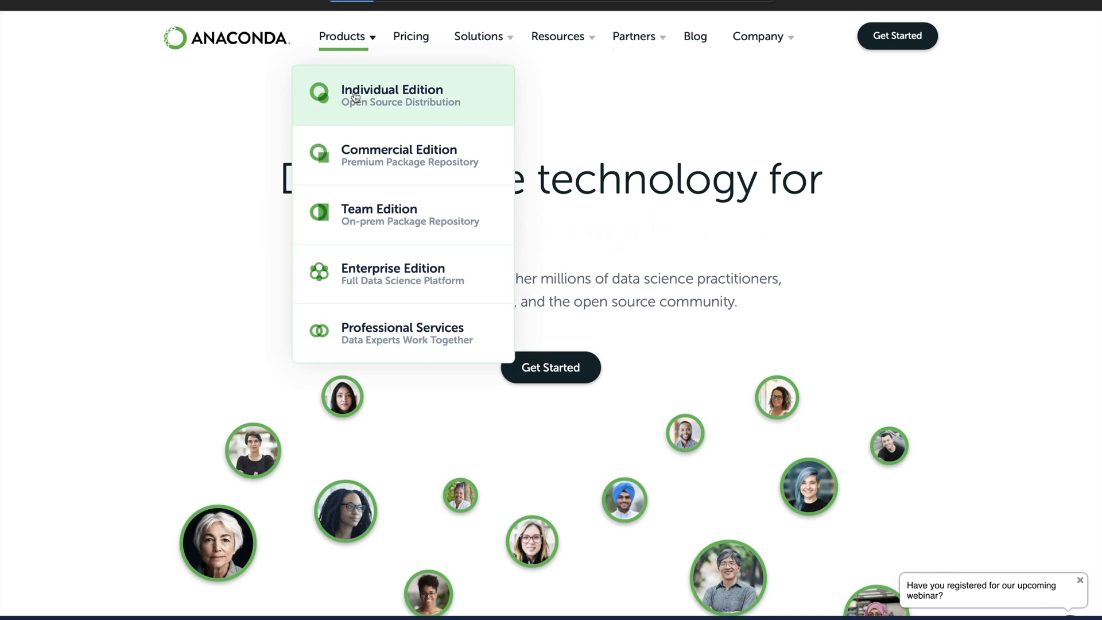
click(392, 94)
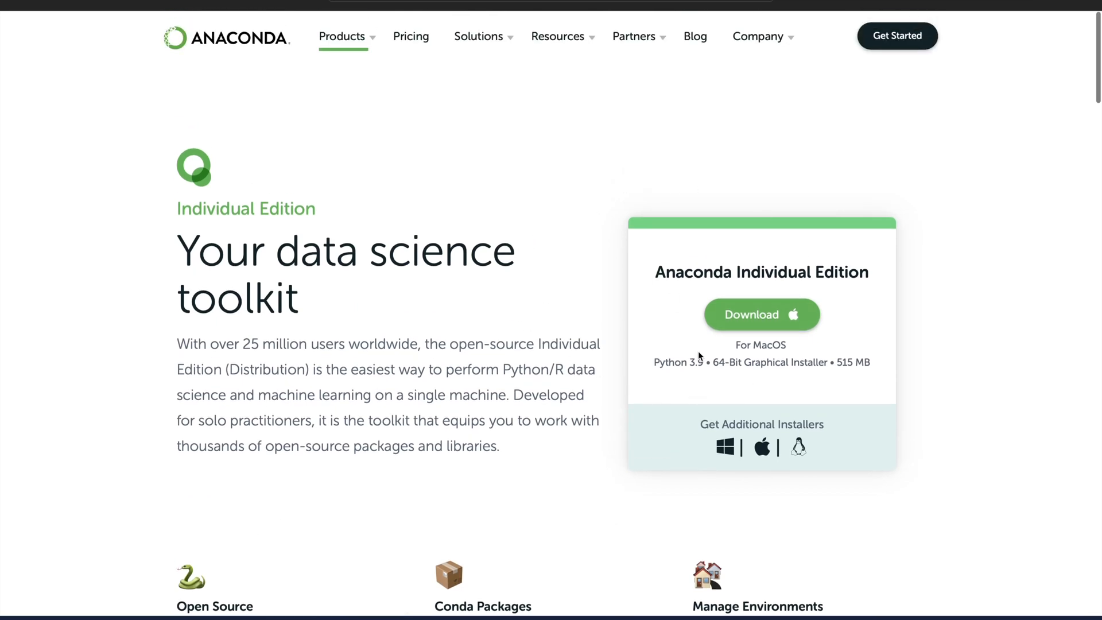
mouse_move(700, 375)
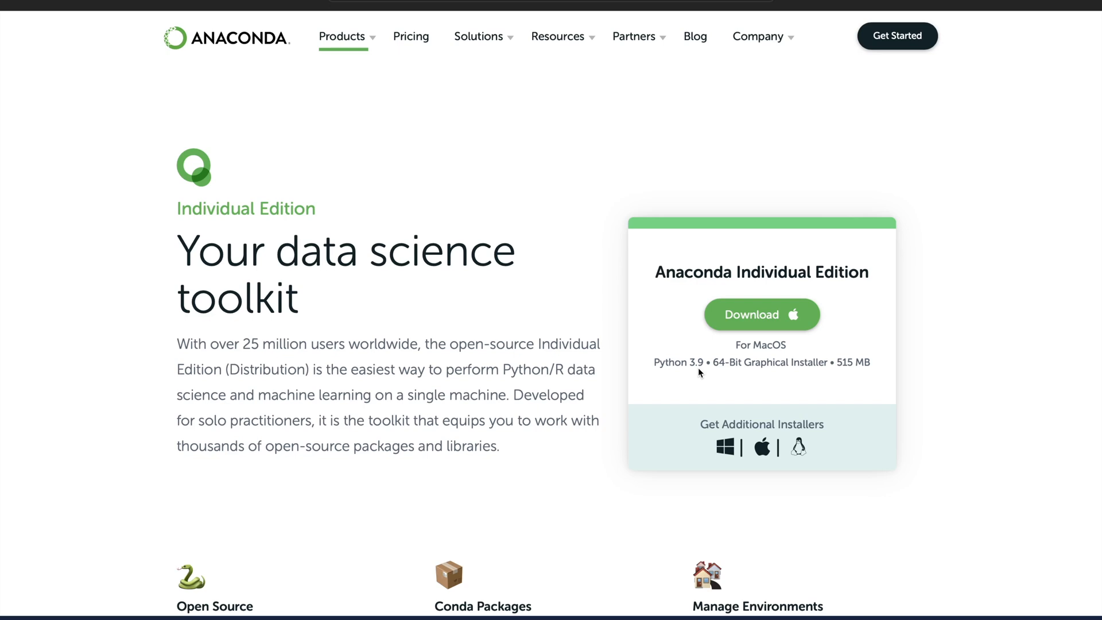
mouse_move(1003, 260)
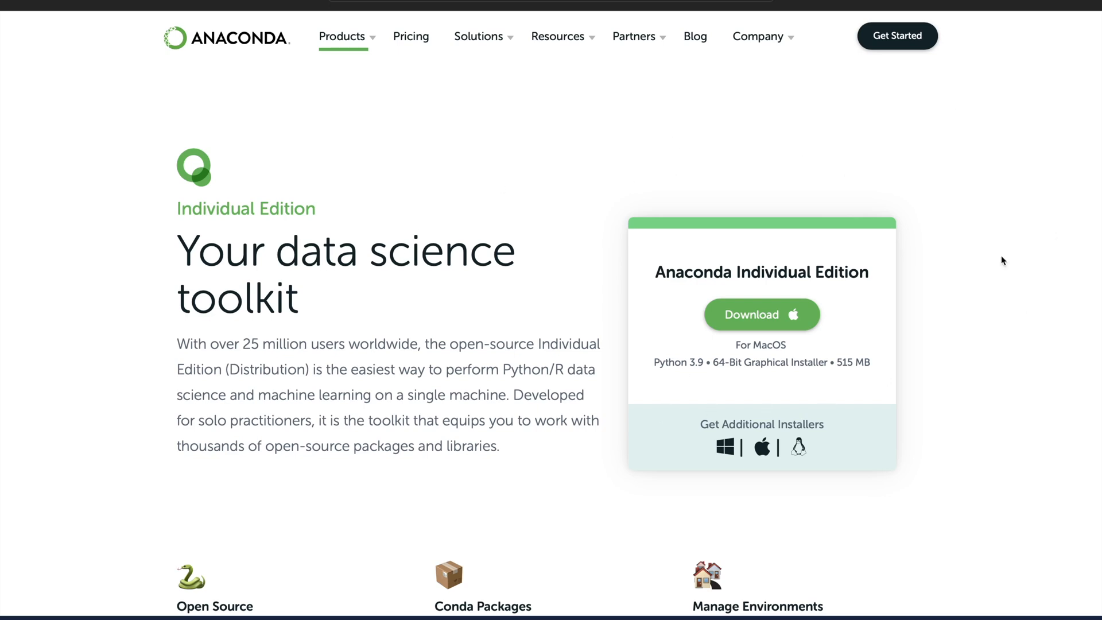
mouse_move(1012, 279)
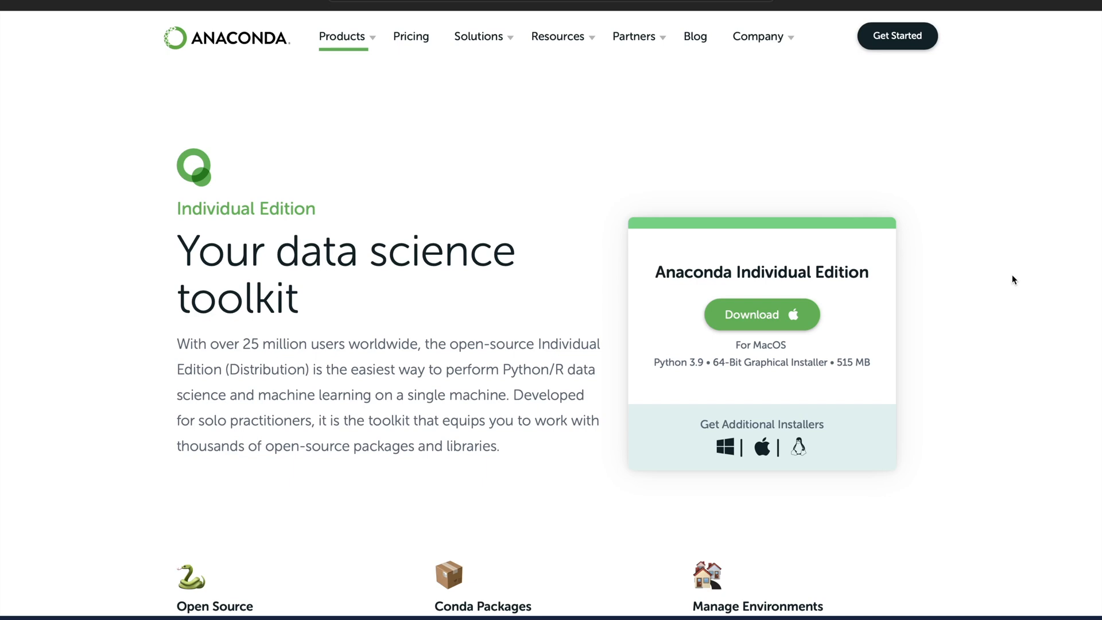
mouse_move(578, 411)
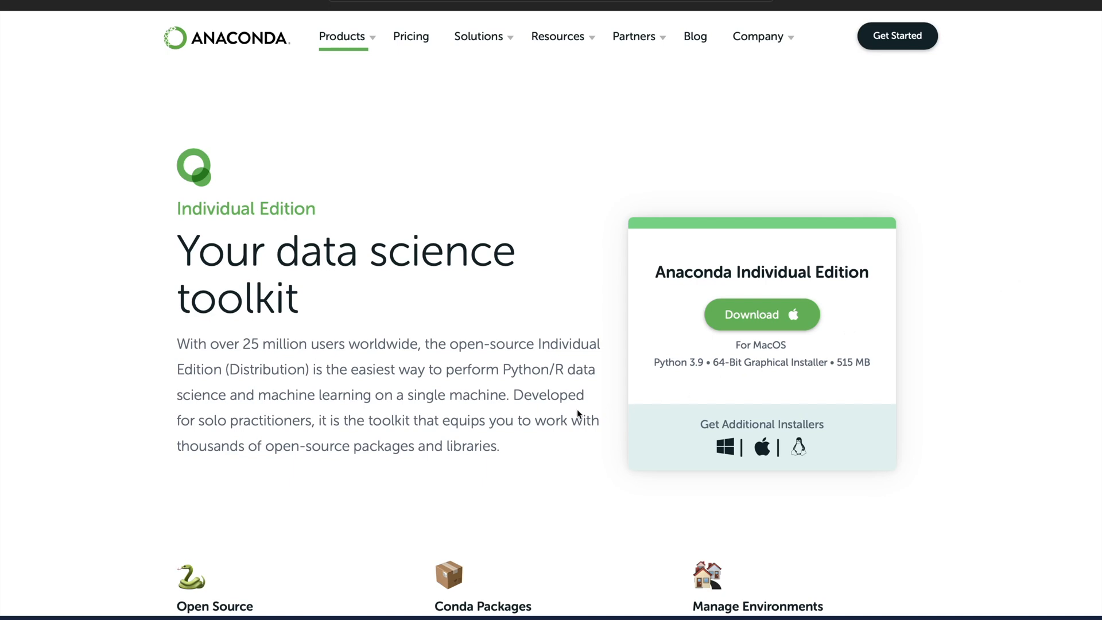
mouse_move(710, 470)
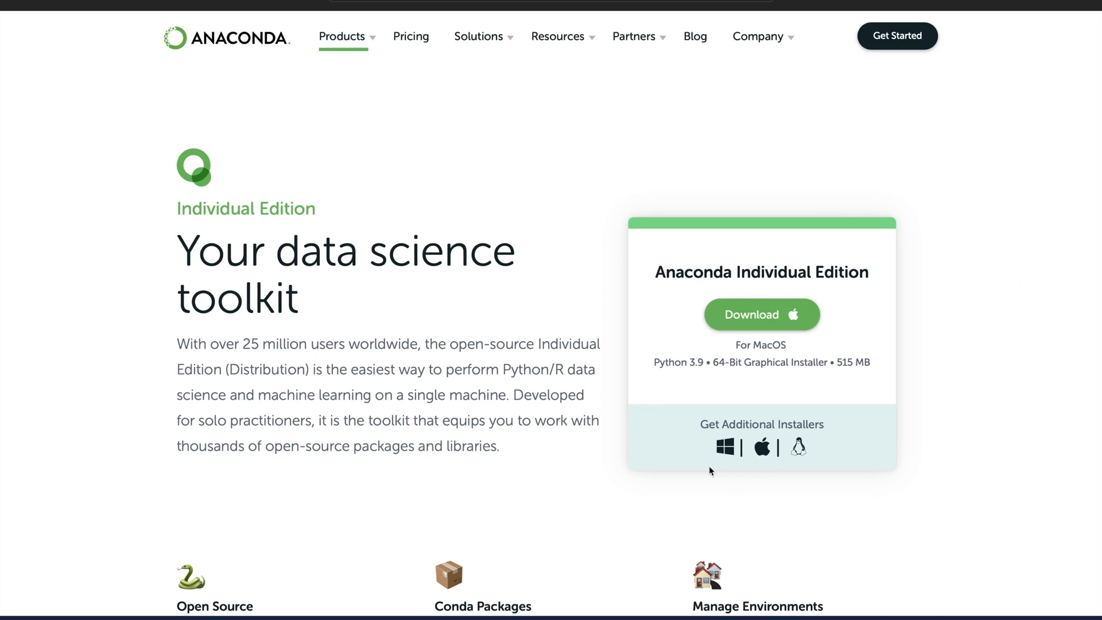
mouse_move(723, 450)
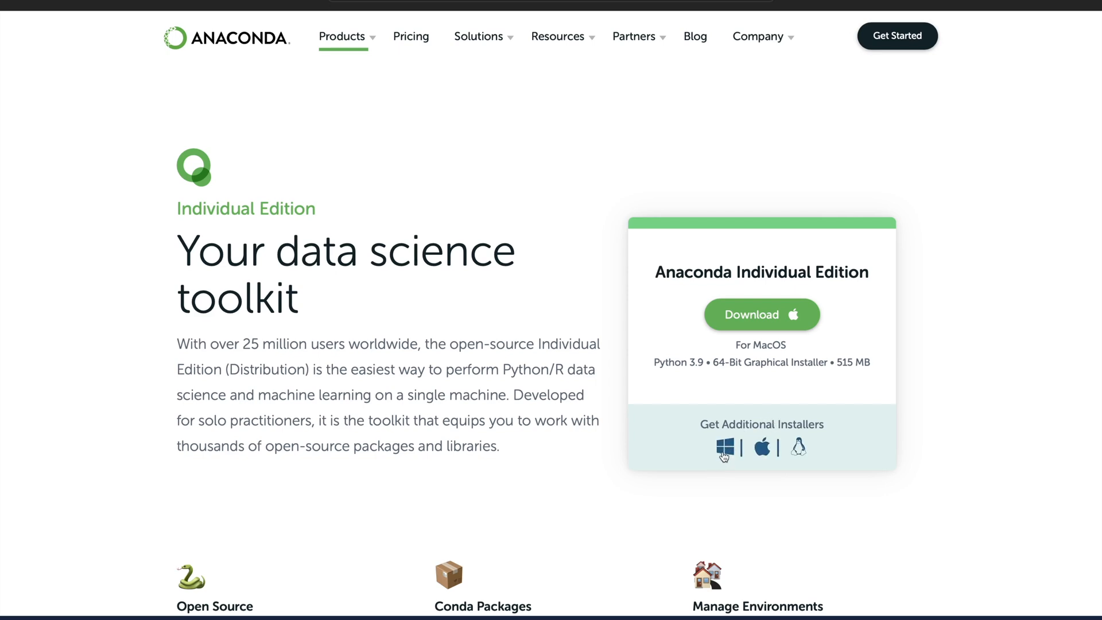
mouse_move(766, 459)
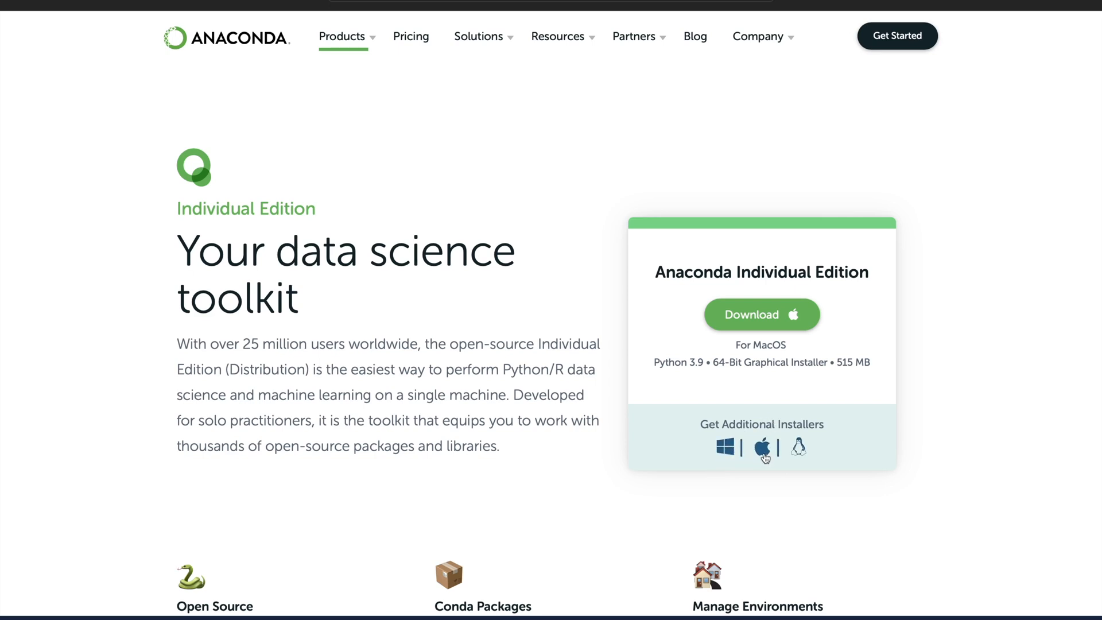
mouse_move(799, 466)
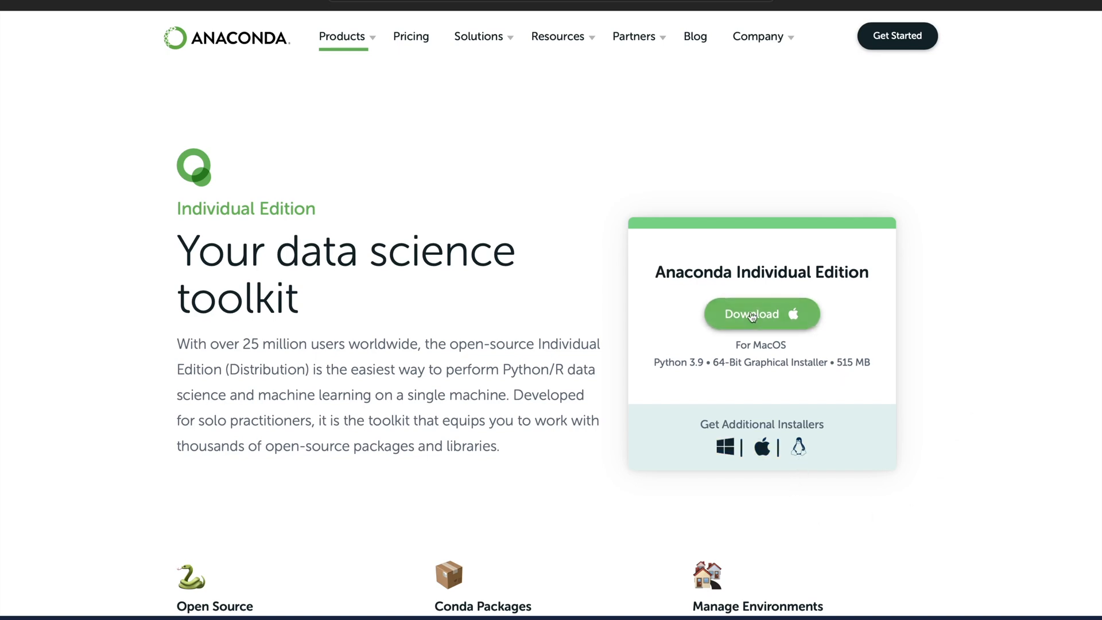
Start the macOS Anaconda installer download, allow it, dismiss the thank-you popup and check progress
click(762, 313)
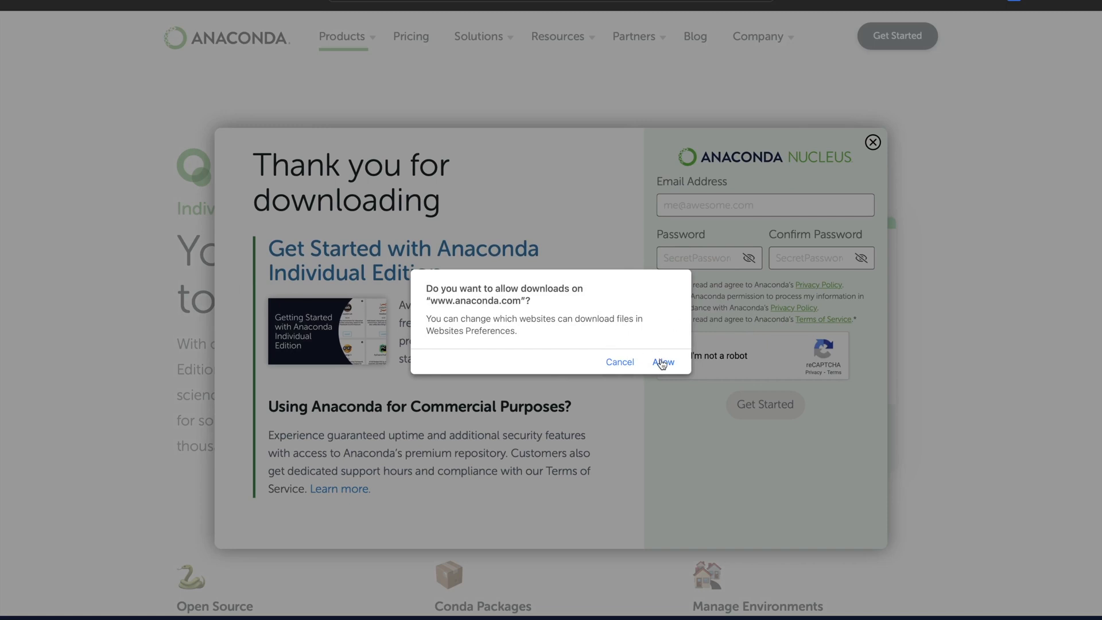
click(663, 361)
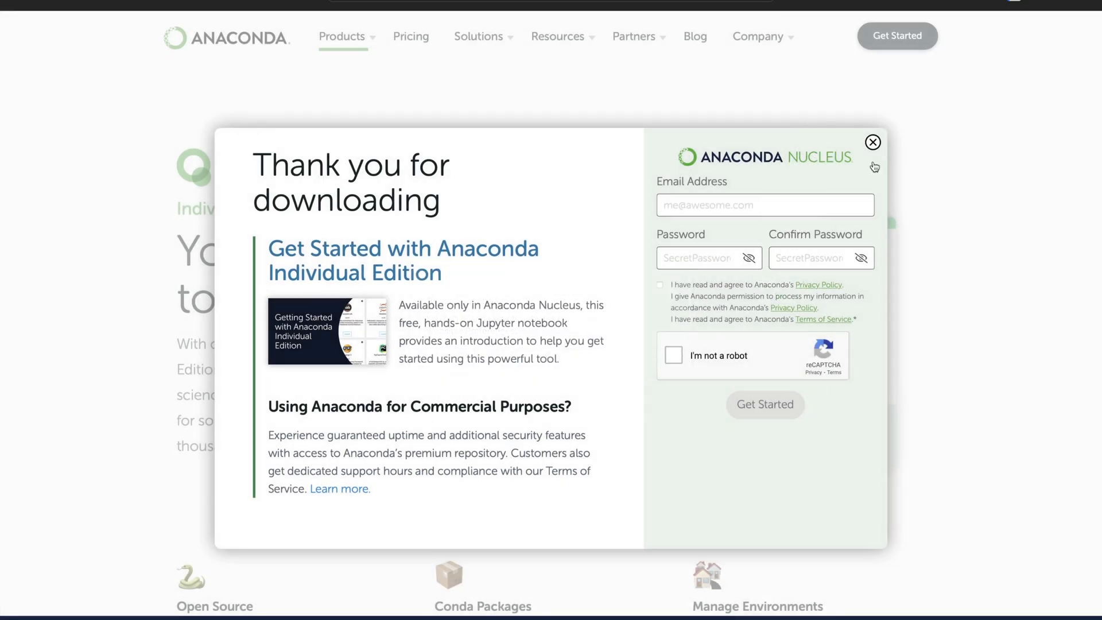
click(873, 143)
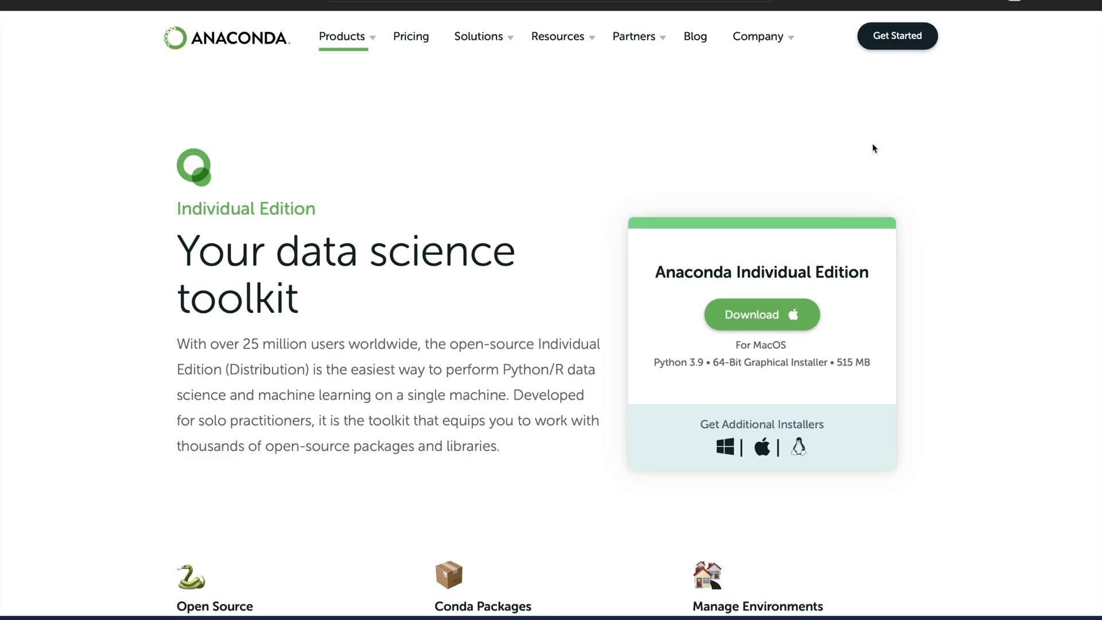
click(762, 314)
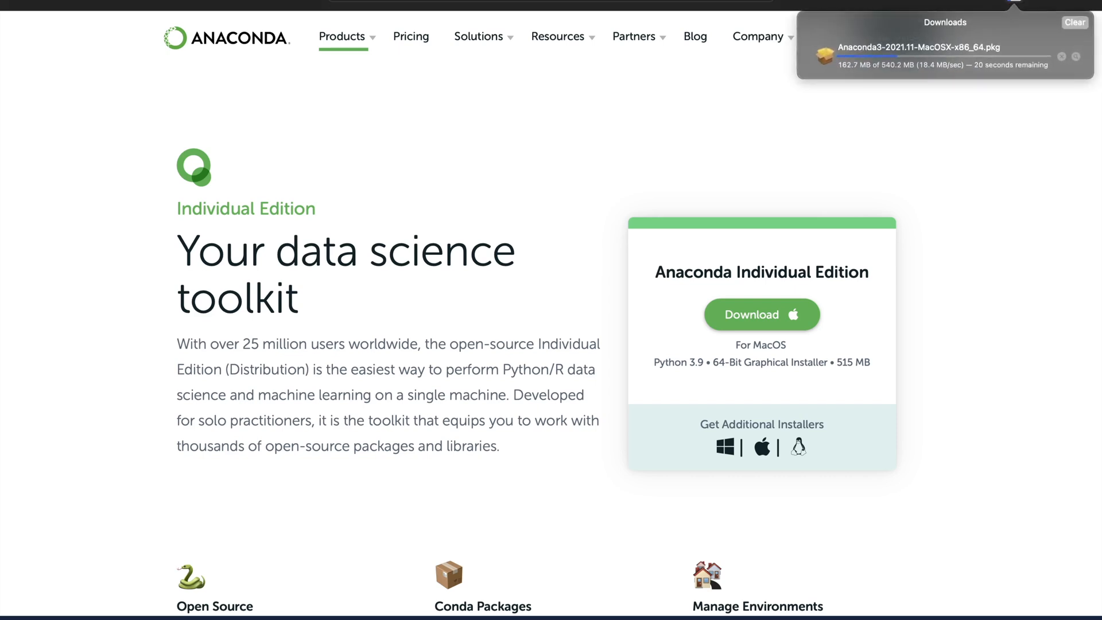
mouse_move(984, 200)
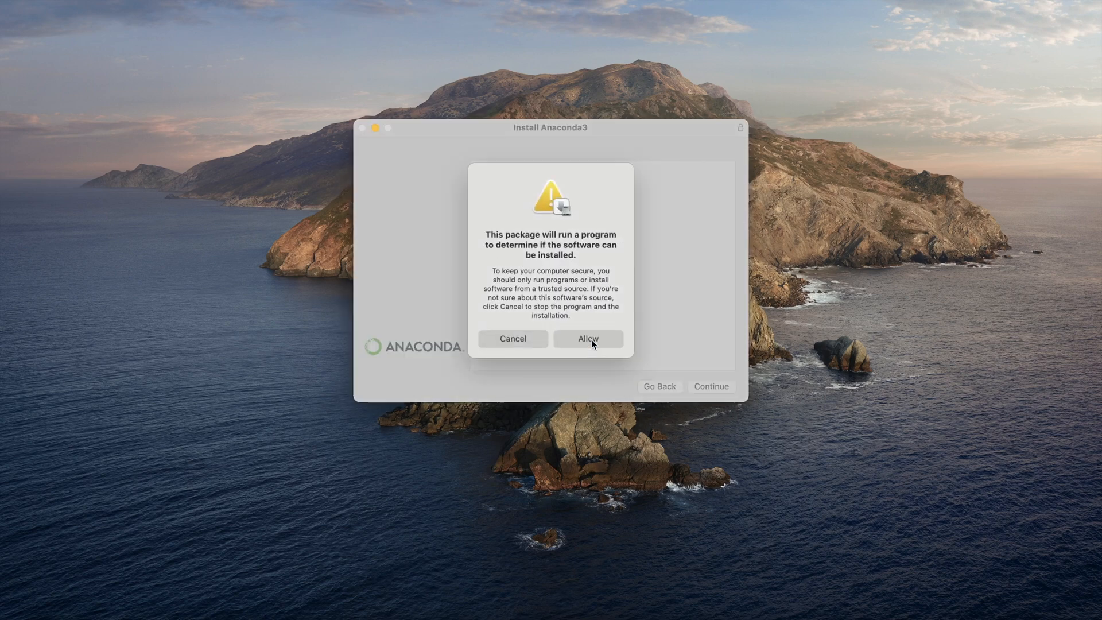
Run the Anaconda3 installer through Read Me and License, accept the terms and install for the current user
click(589, 339)
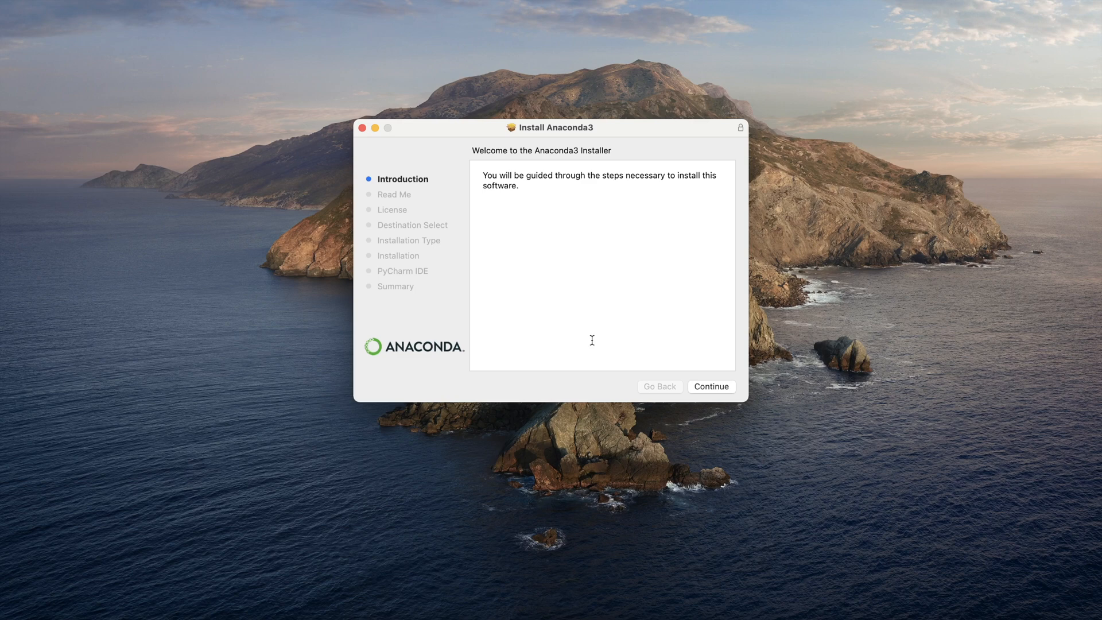
mouse_move(662, 323)
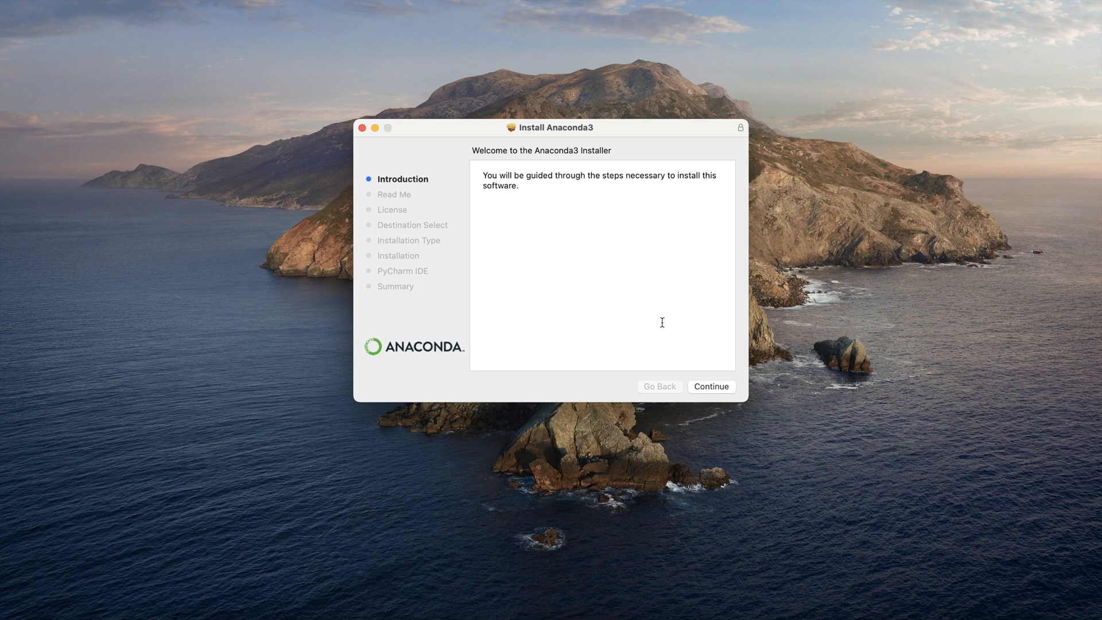
mouse_move(707, 393)
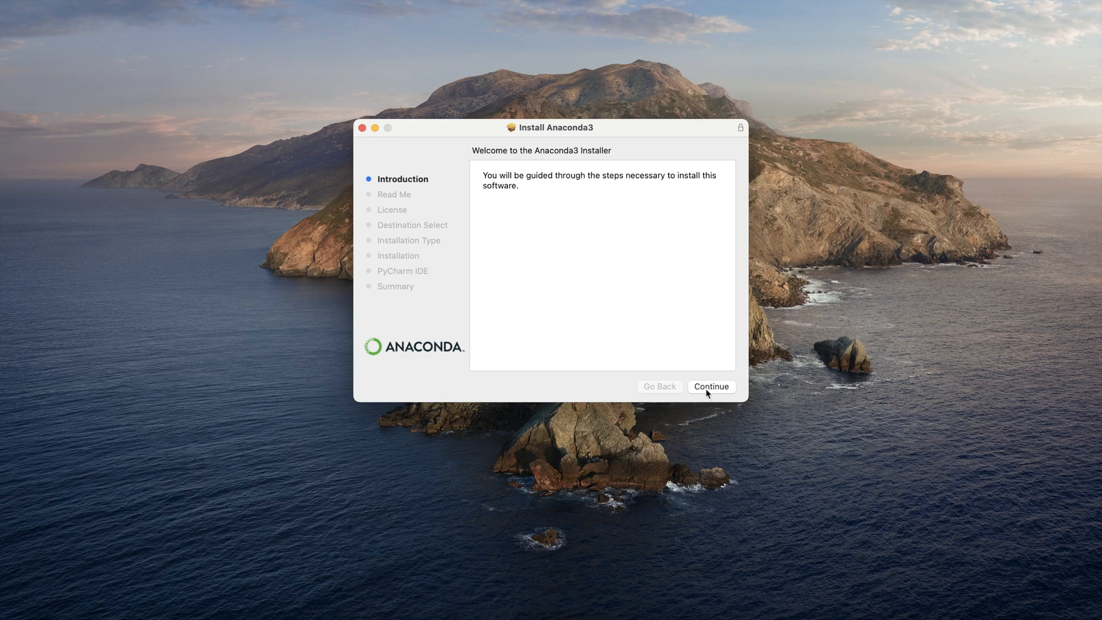
click(712, 385)
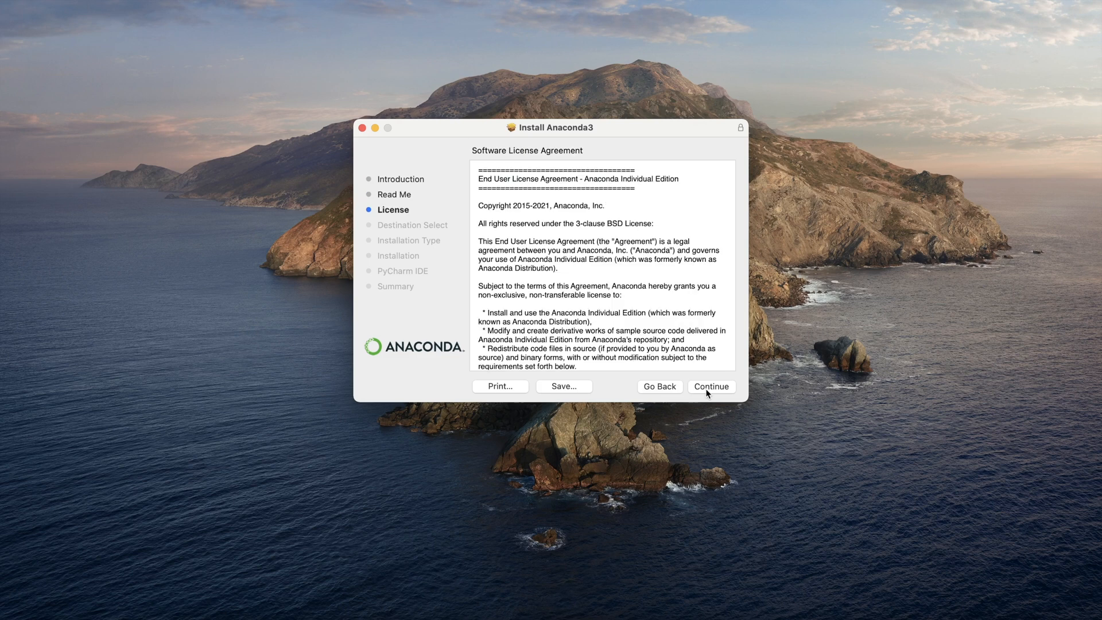
click(712, 386)
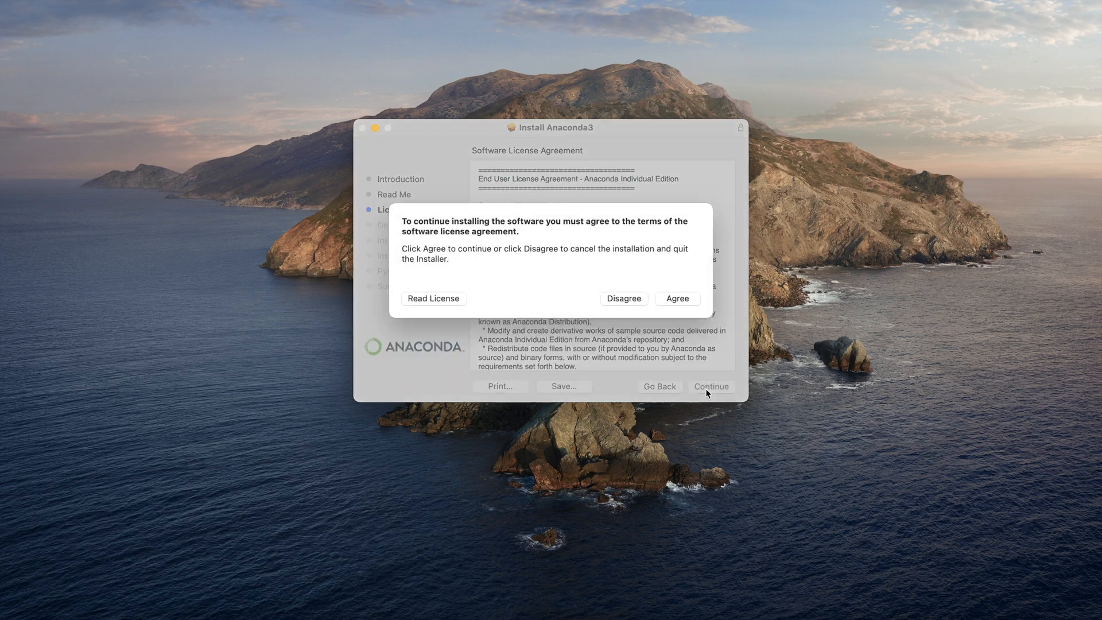
click(678, 299)
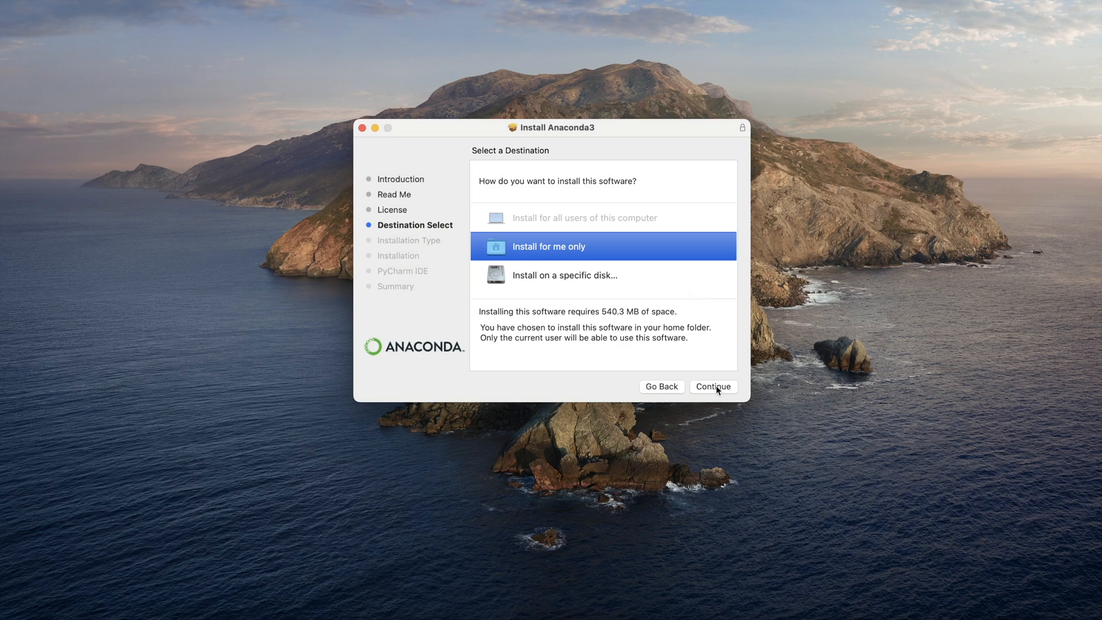
click(713, 385)
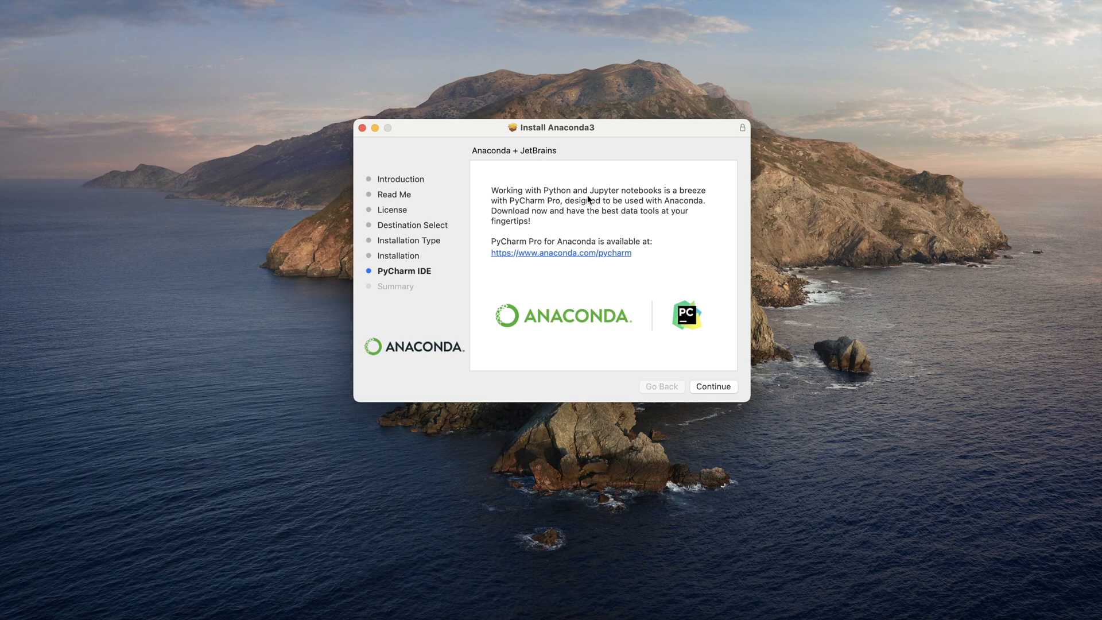
mouse_move(475, 303)
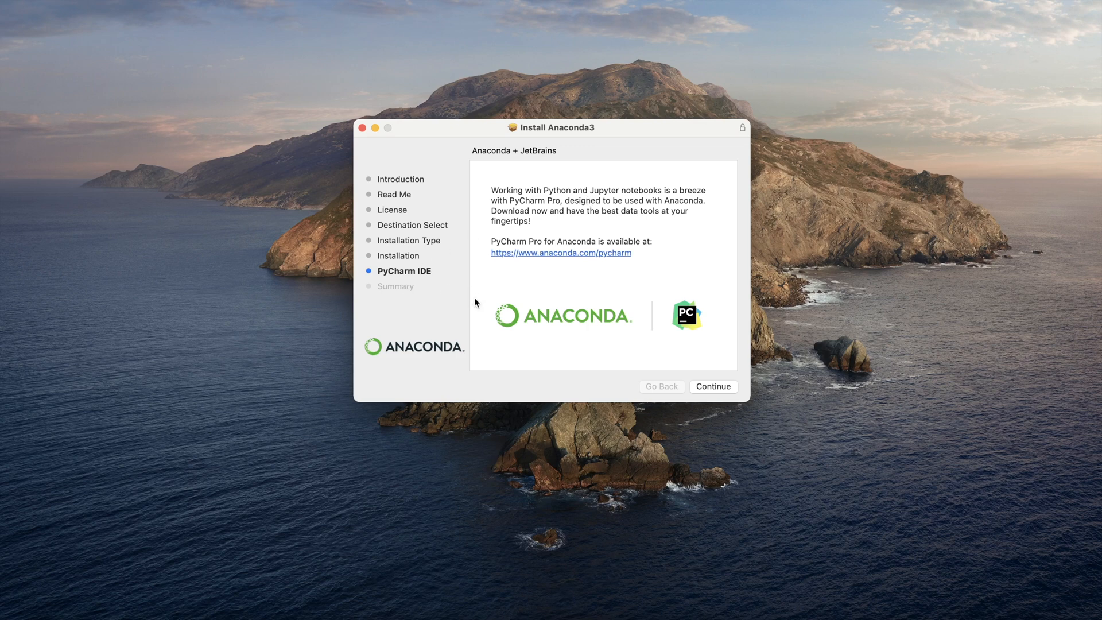
mouse_move(471, 301)
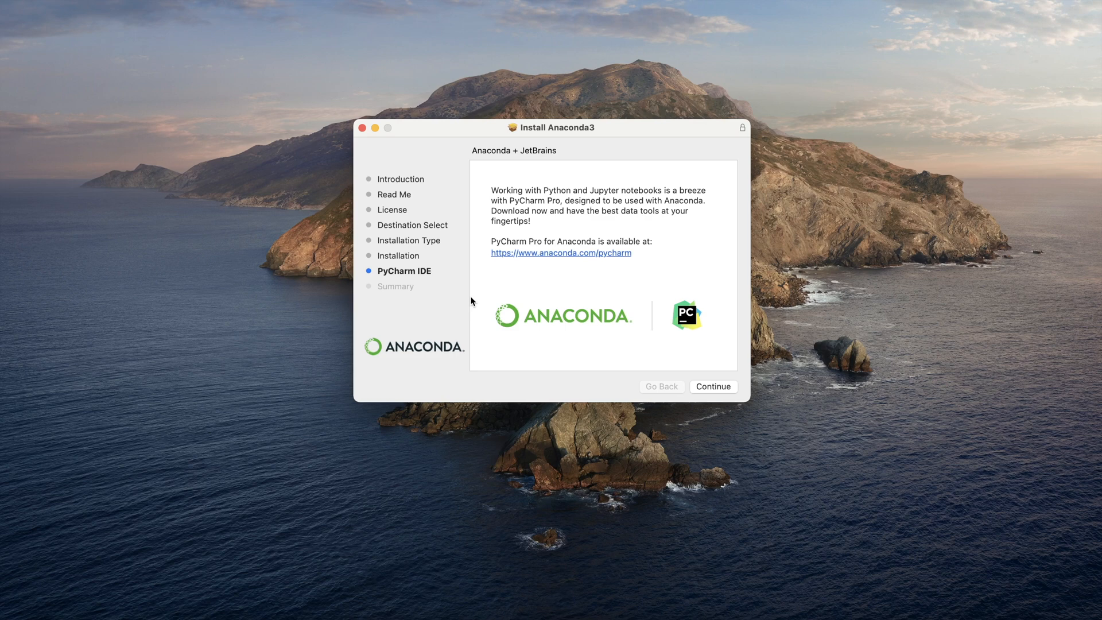
mouse_move(606, 311)
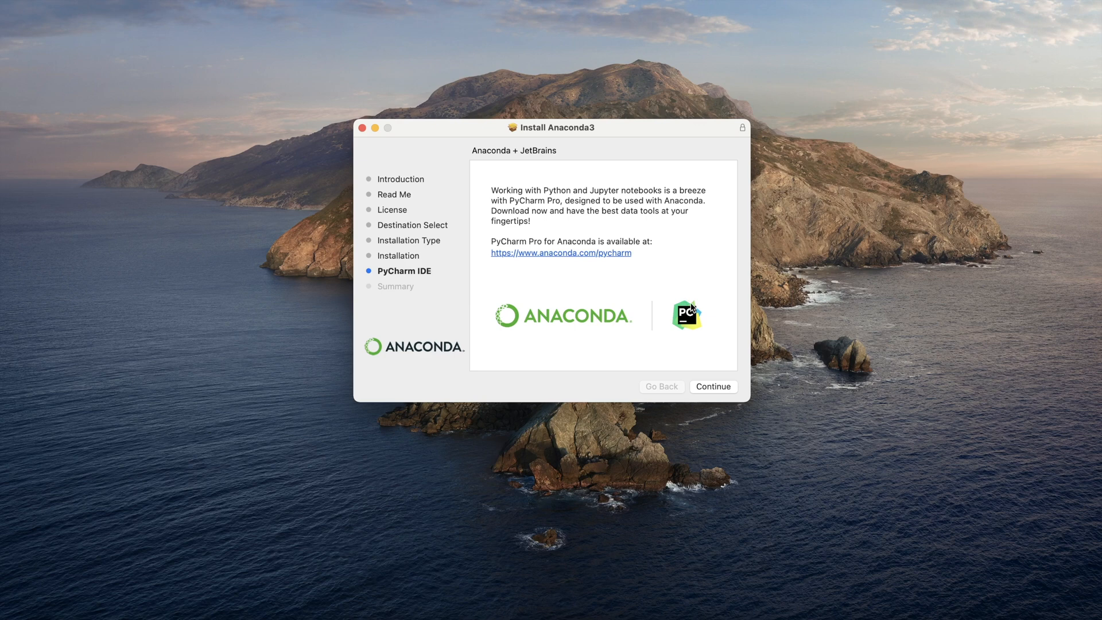
Advance the installer to its Summary page and close it
click(714, 385)
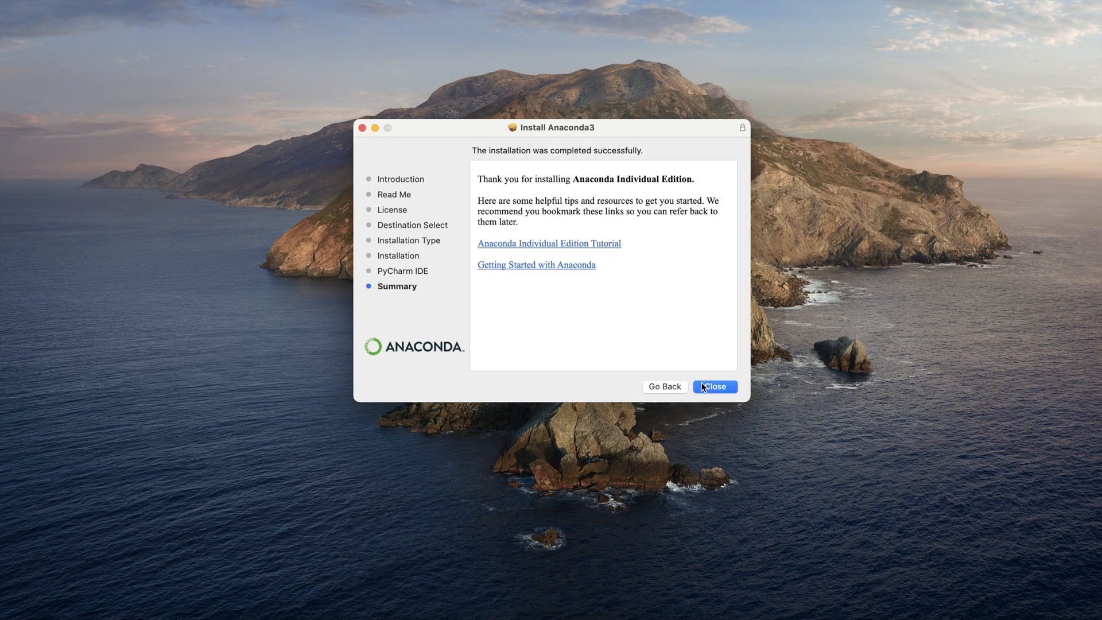
mouse_move(640, 324)
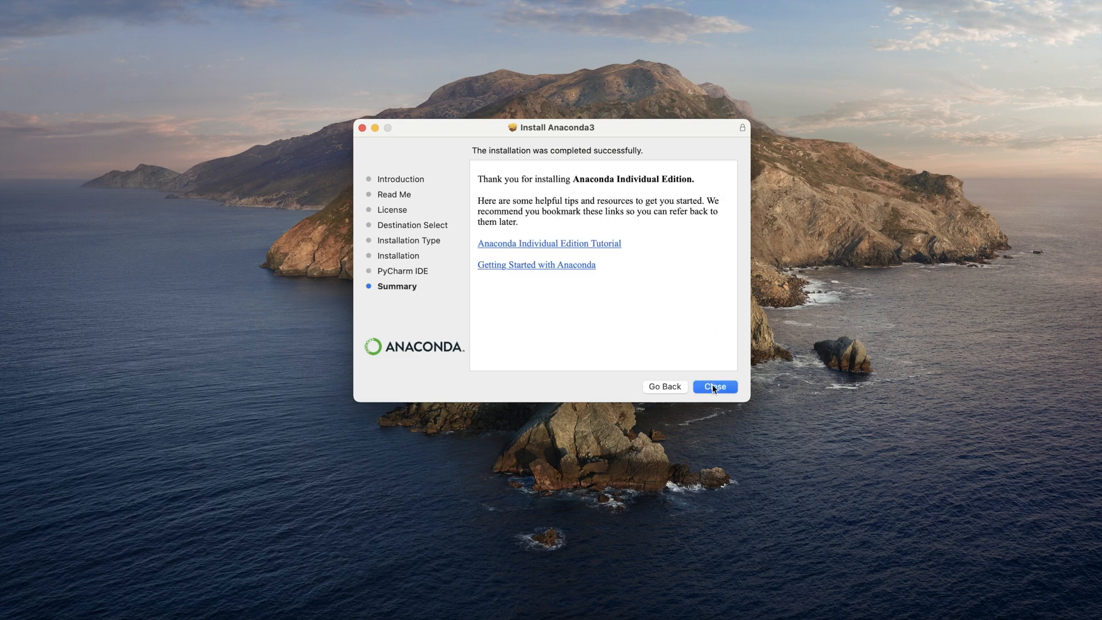
click(714, 385)
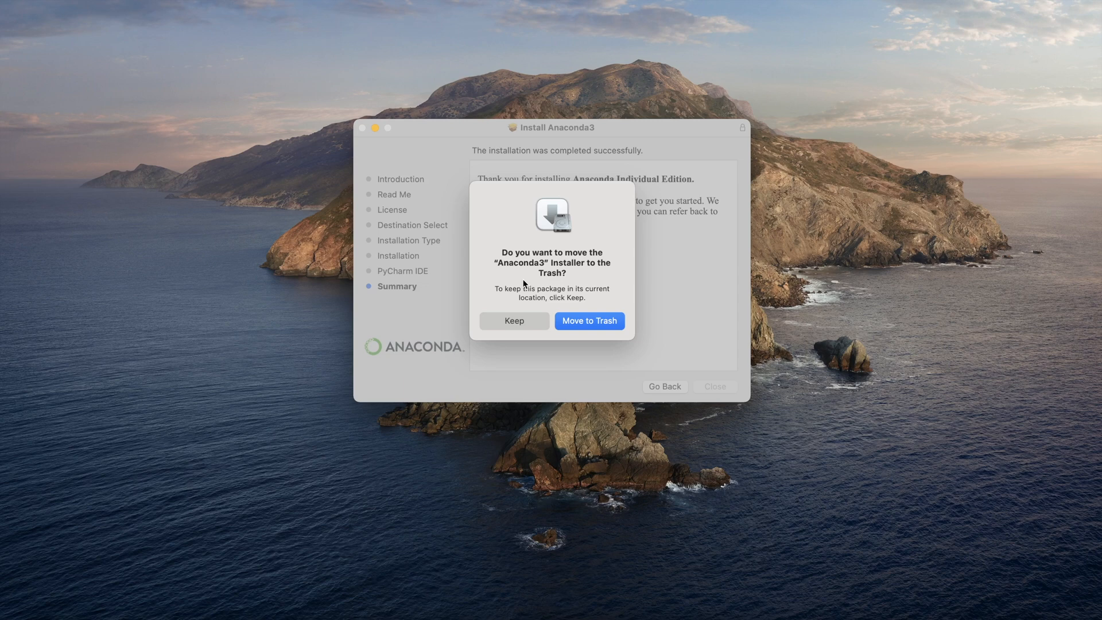
mouse_move(595, 313)
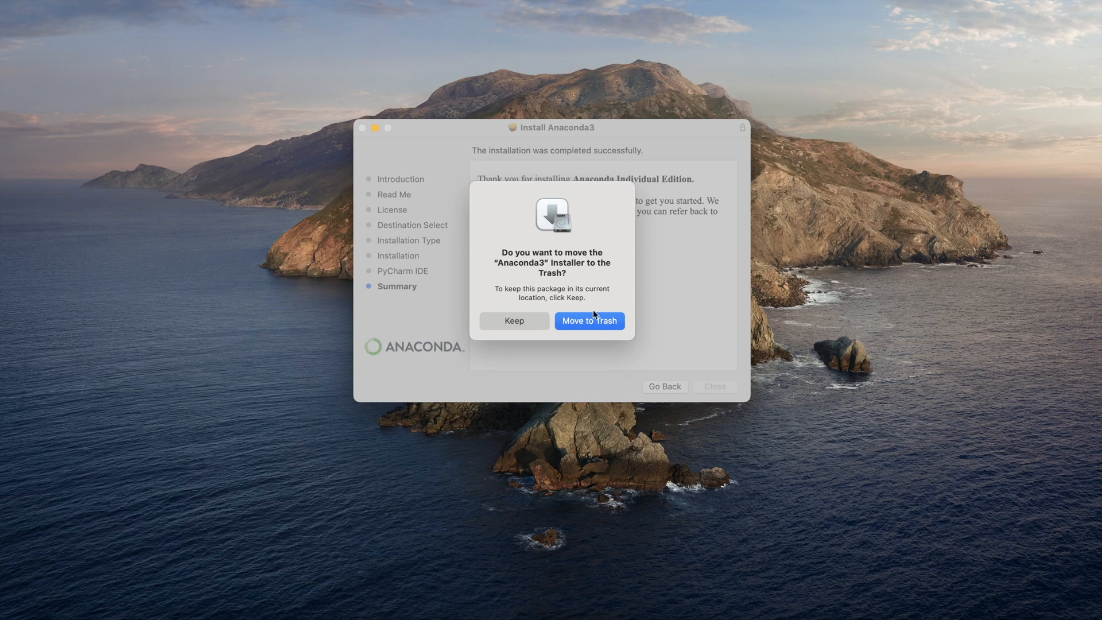
mouse_move(594, 324)
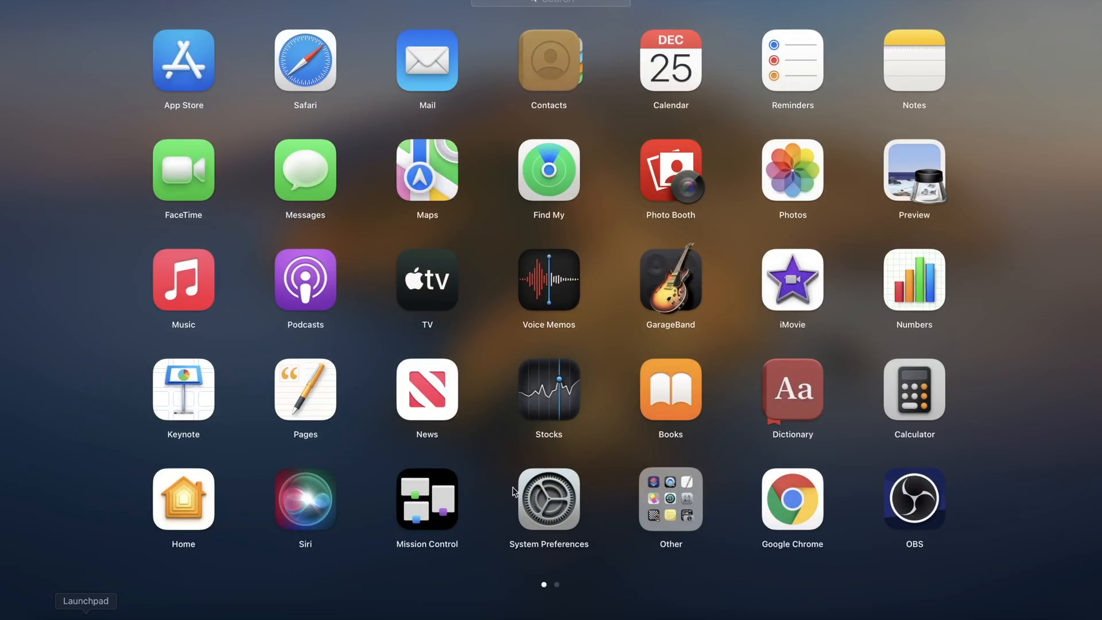
Start Anaconda-Navigator from Launchpad's second page
scroll(left, 3)
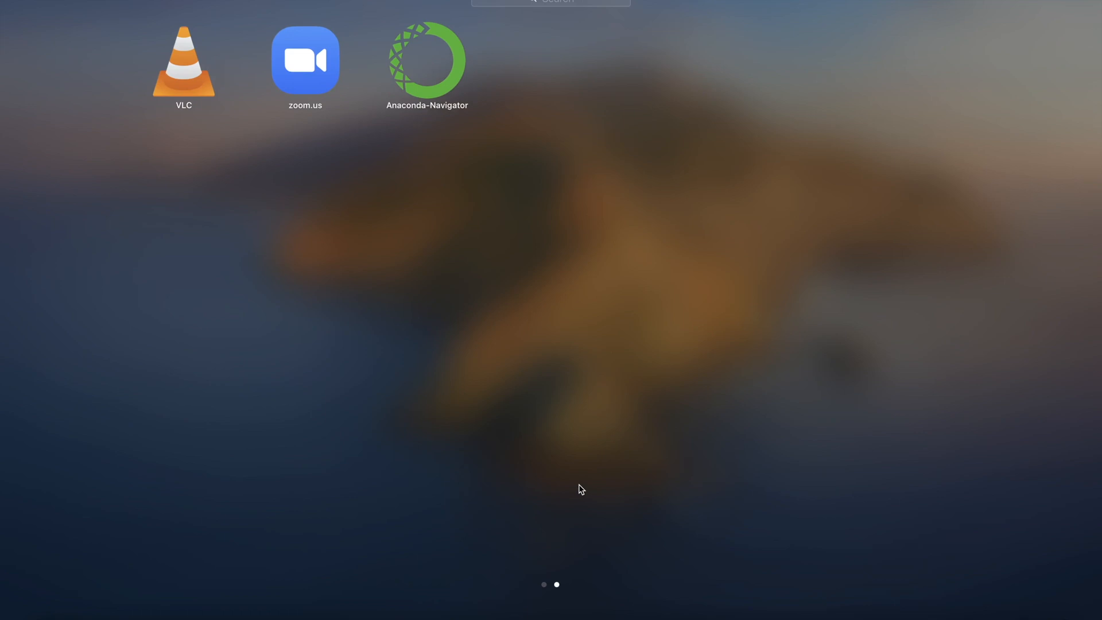
mouse_move(570, 397)
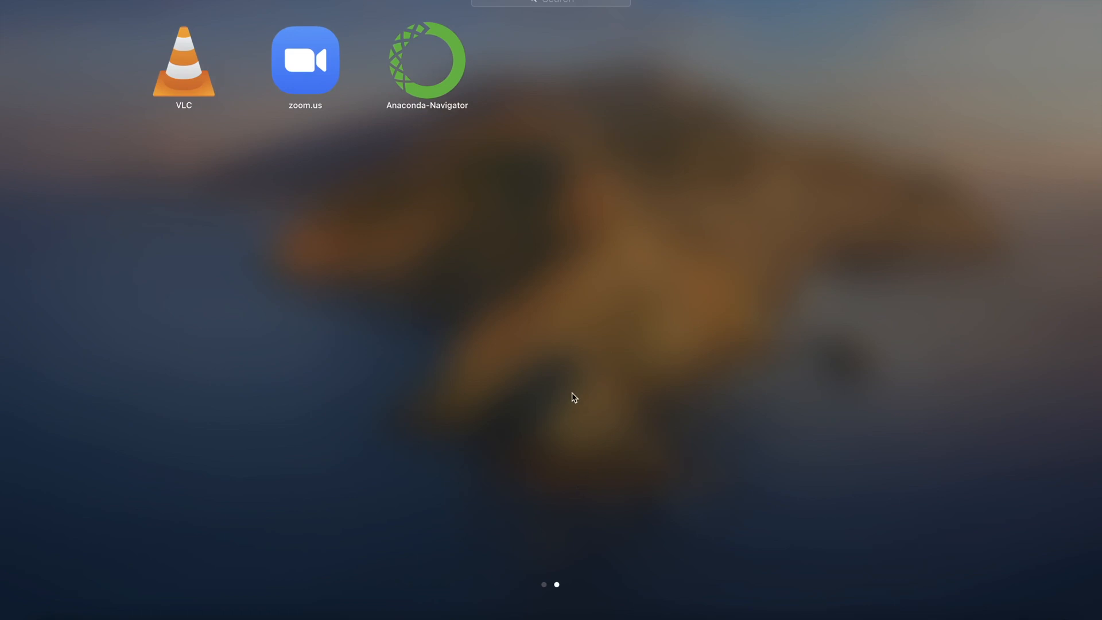
mouse_move(441, 66)
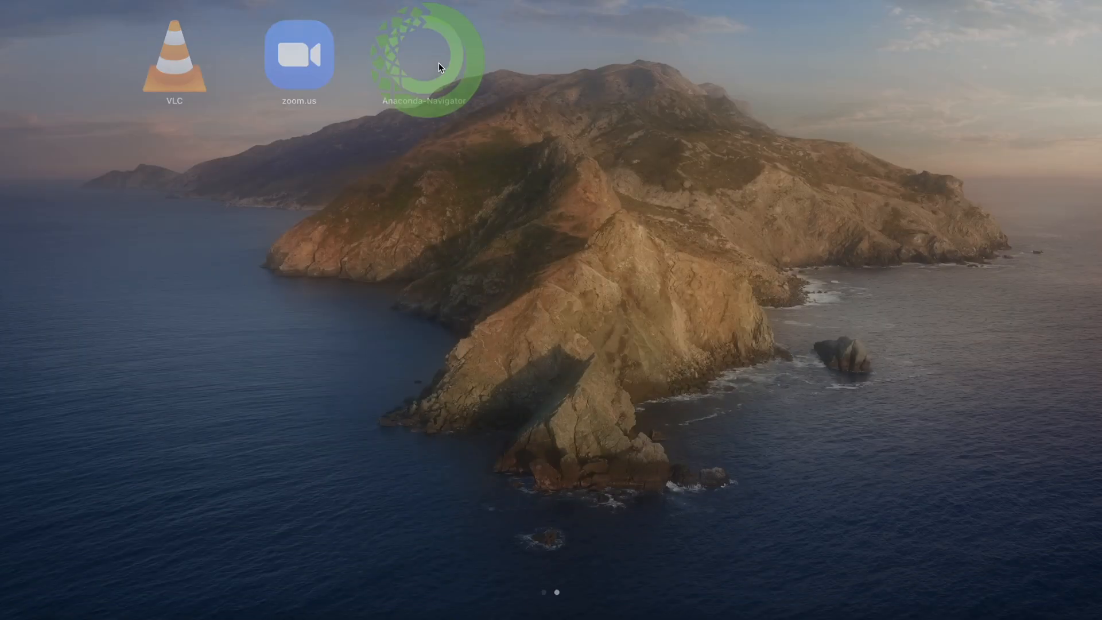
click(429, 54)
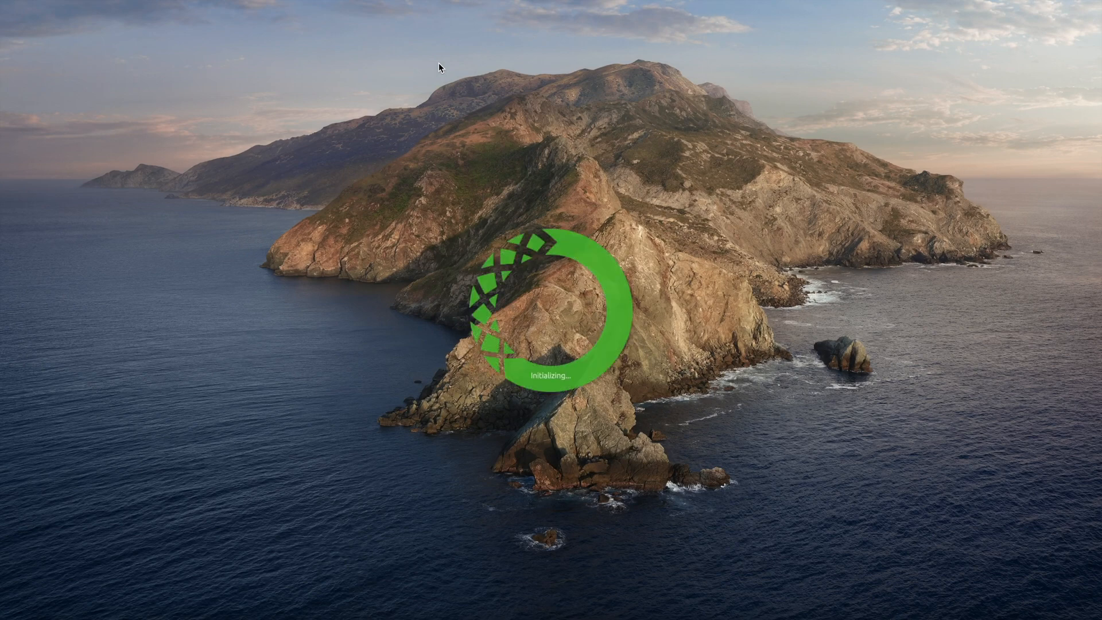
mouse_move(616, 56)
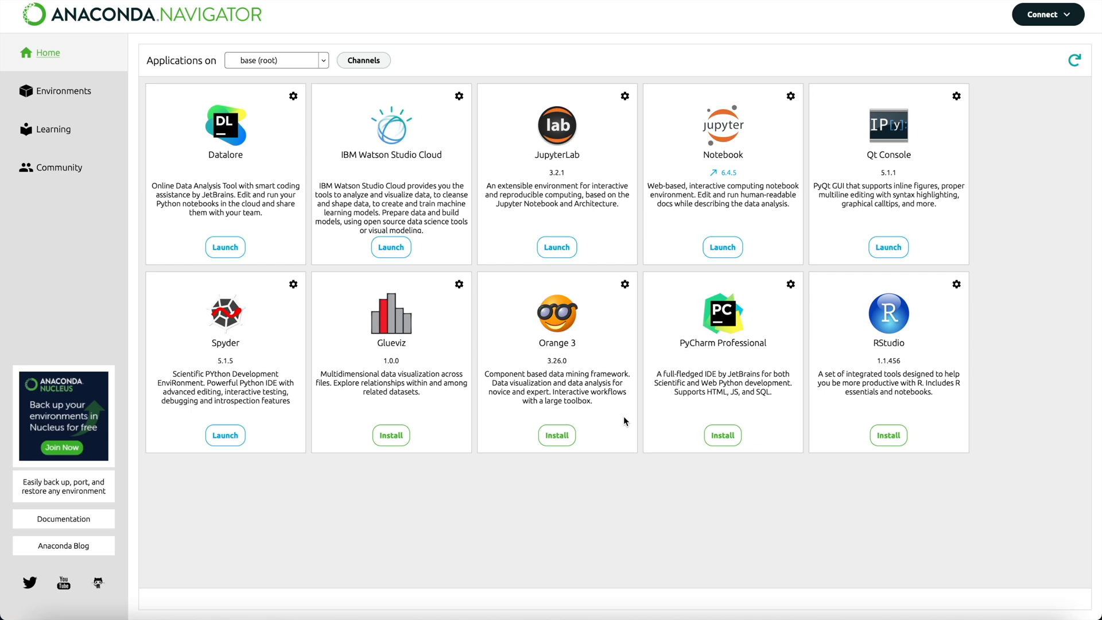
mouse_move(712, 172)
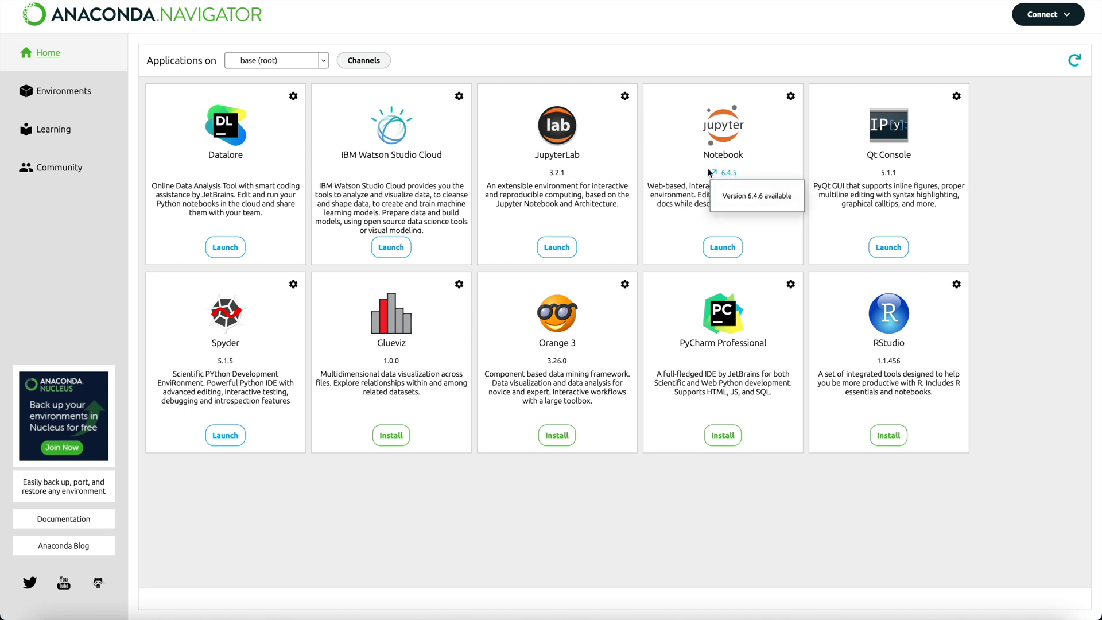
mouse_move(790, 258)
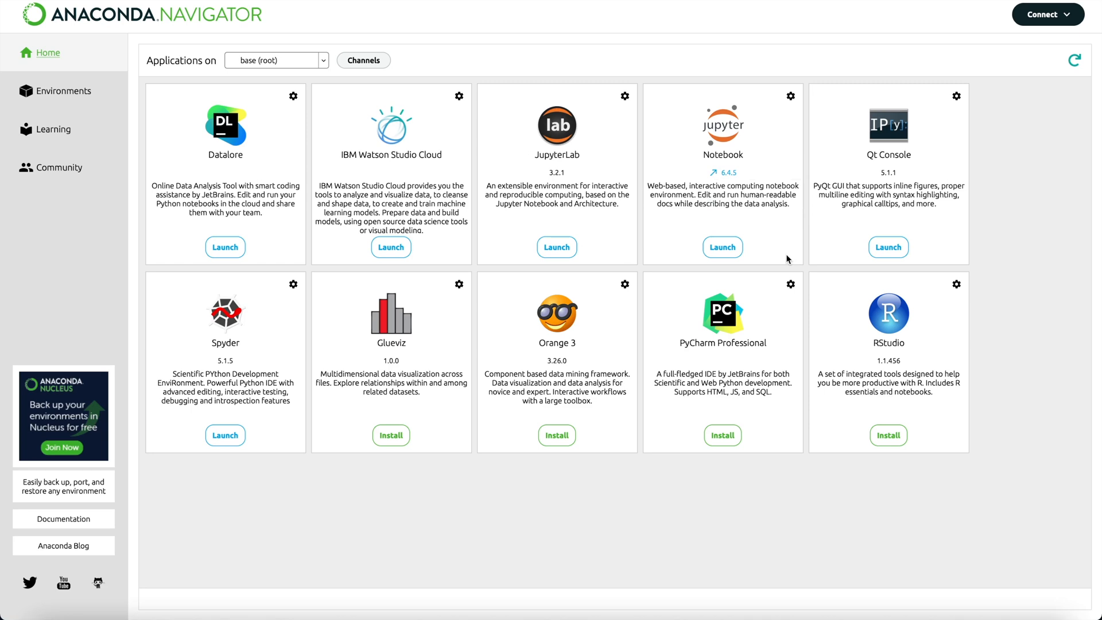
mouse_move(907, 348)
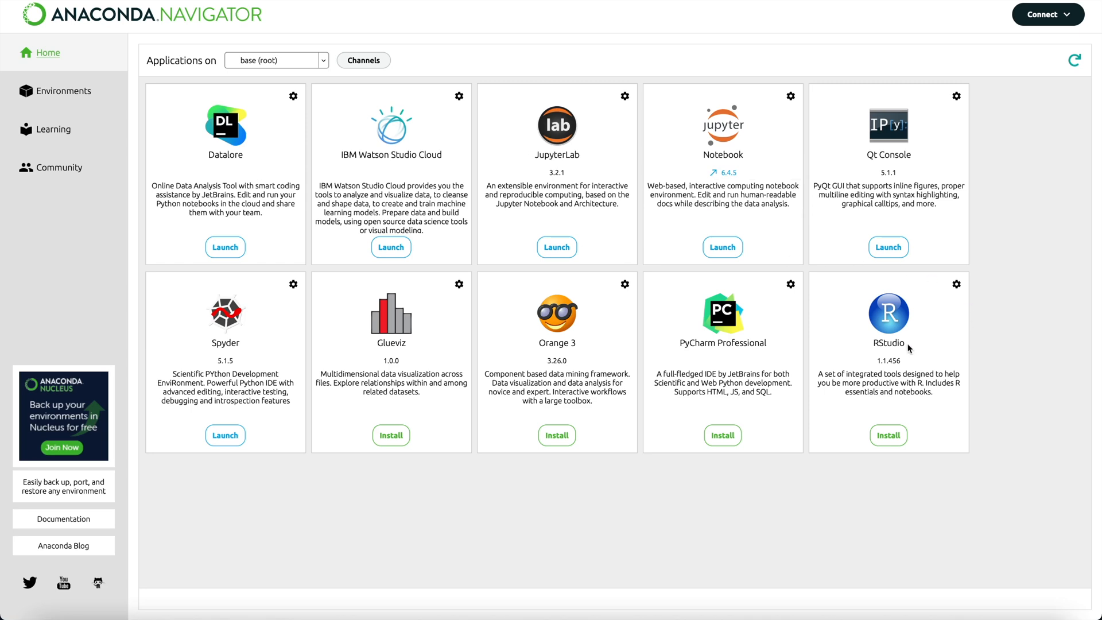
mouse_move(865, 354)
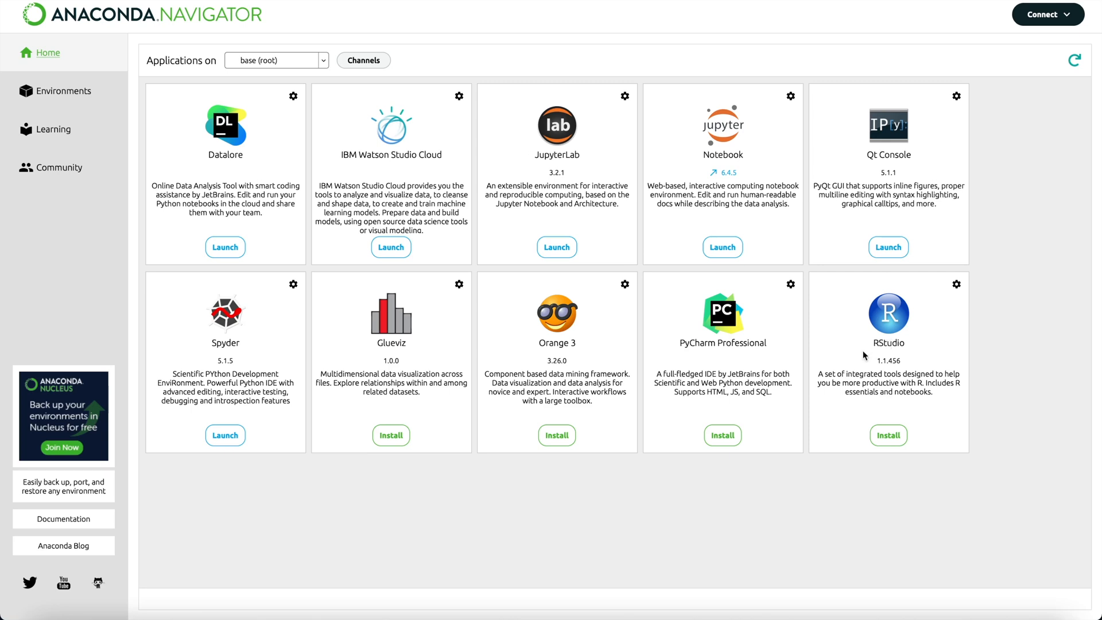
mouse_move(837, 353)
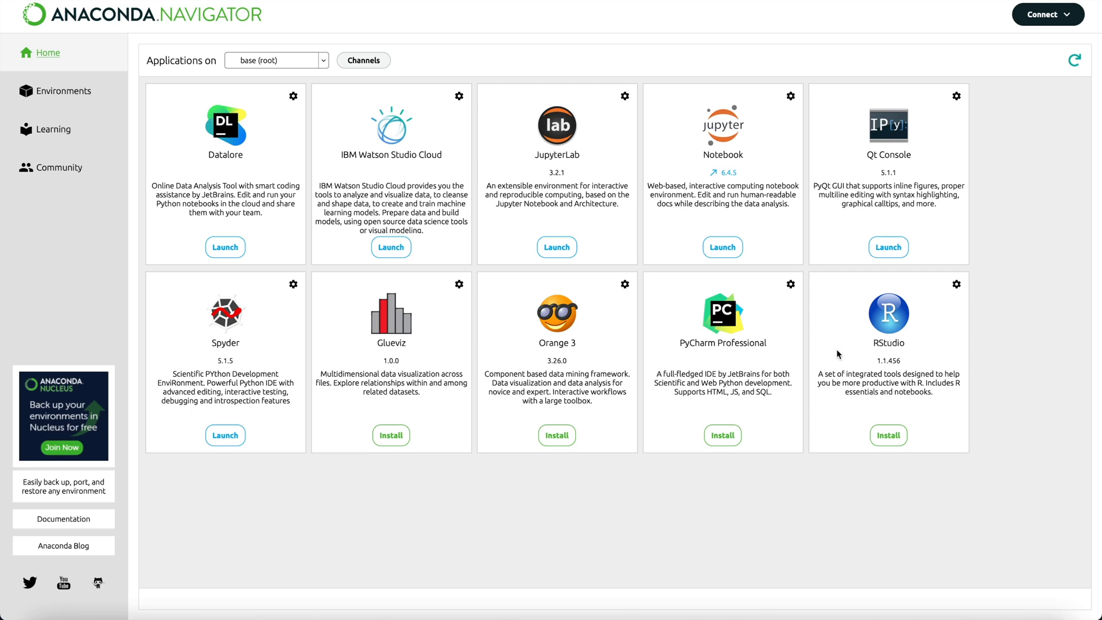
mouse_move(355, 344)
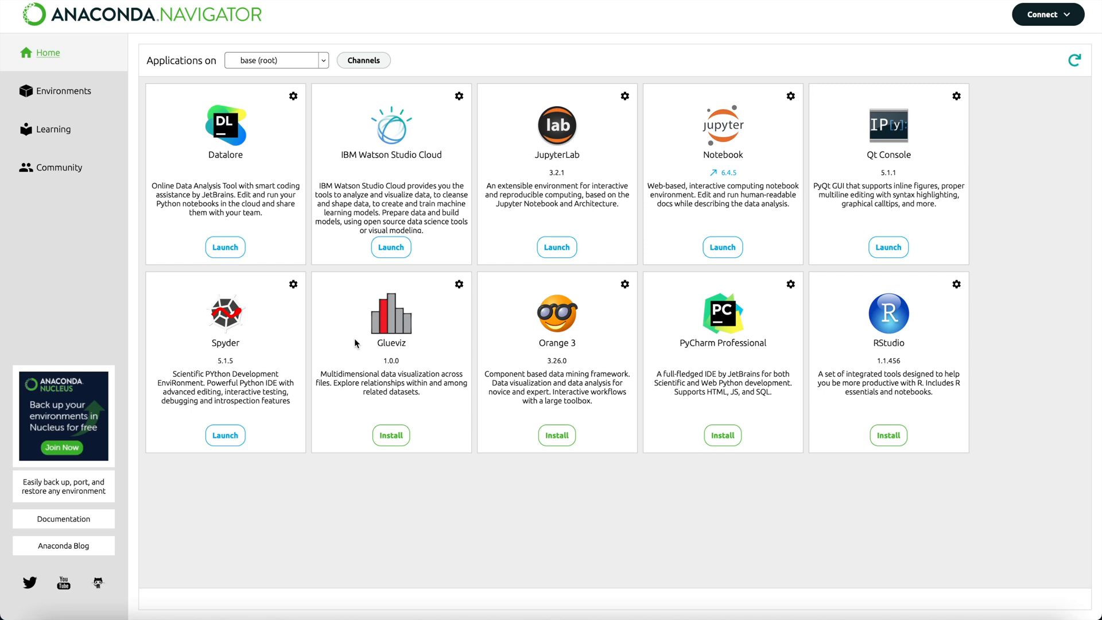
mouse_move(275, 259)
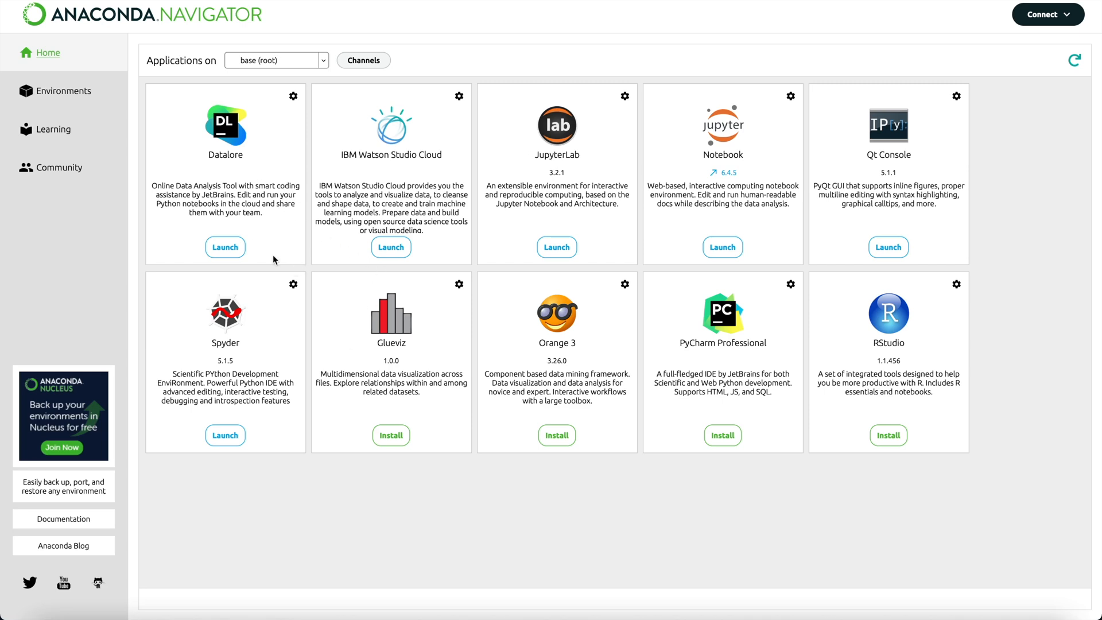
mouse_move(718, 280)
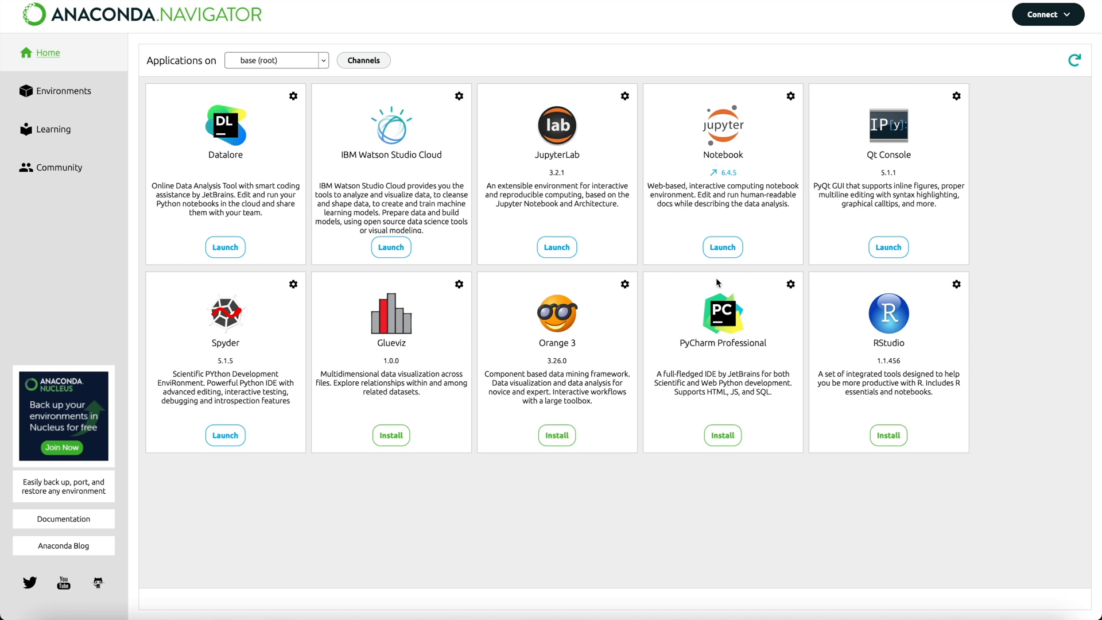
mouse_move(882, 516)
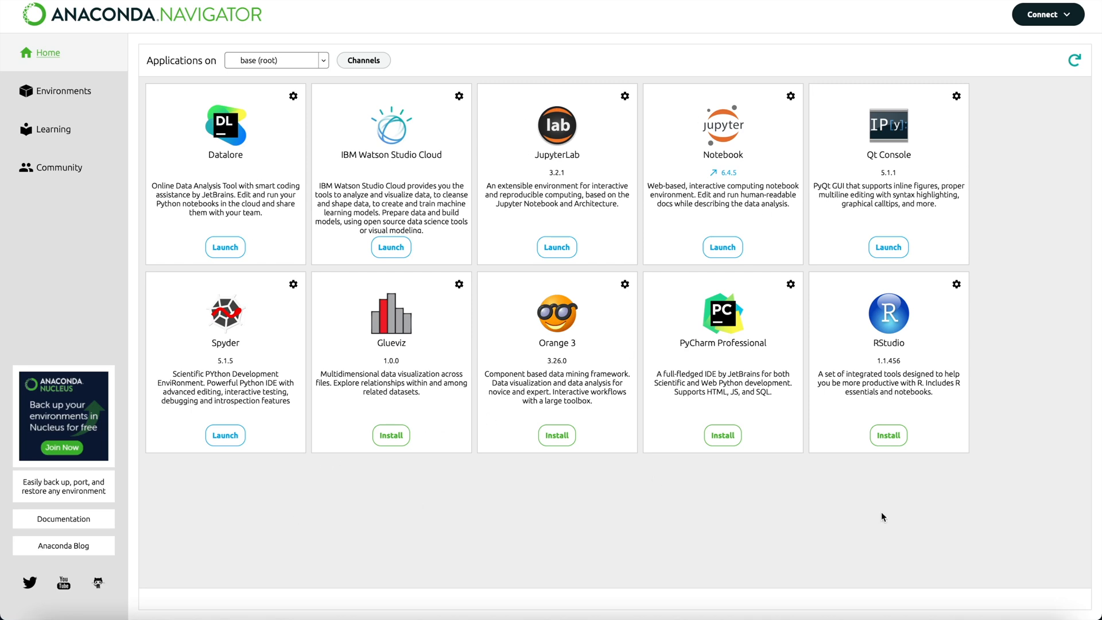
mouse_move(734, 262)
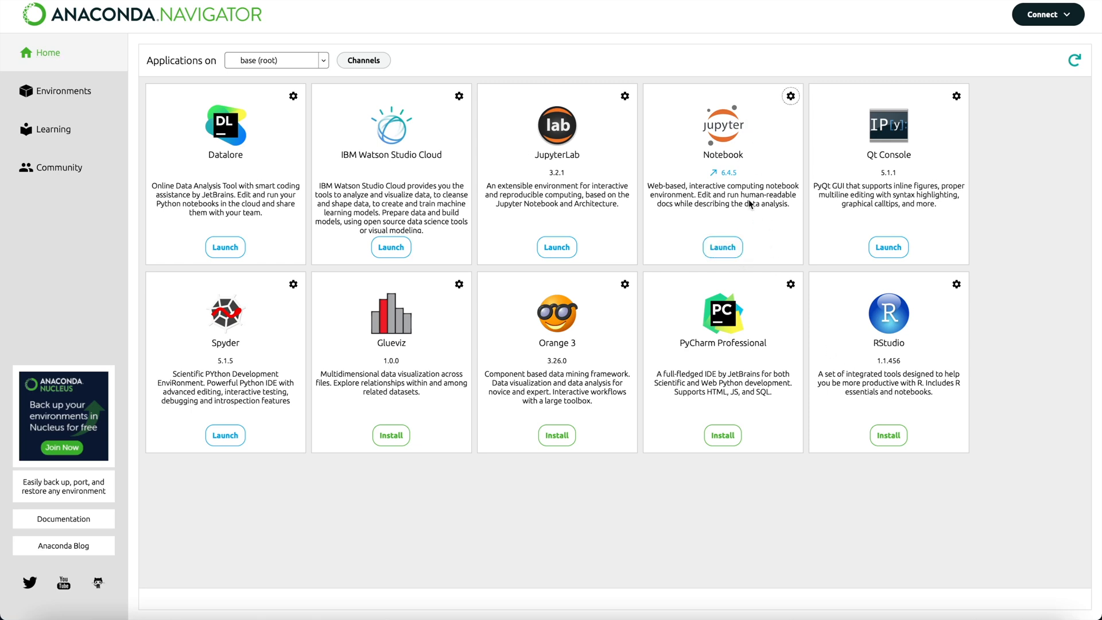
Launch Jupyter Notebook from Navigator and bring its localhost:8888/tree dashboard tab forward
click(723, 247)
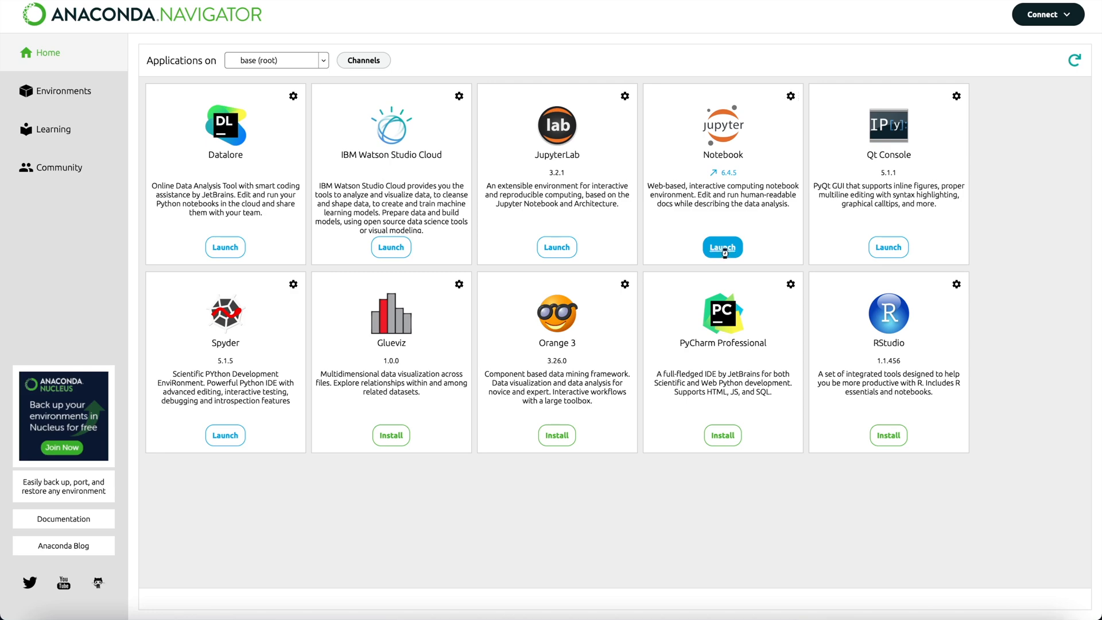
click(723, 247)
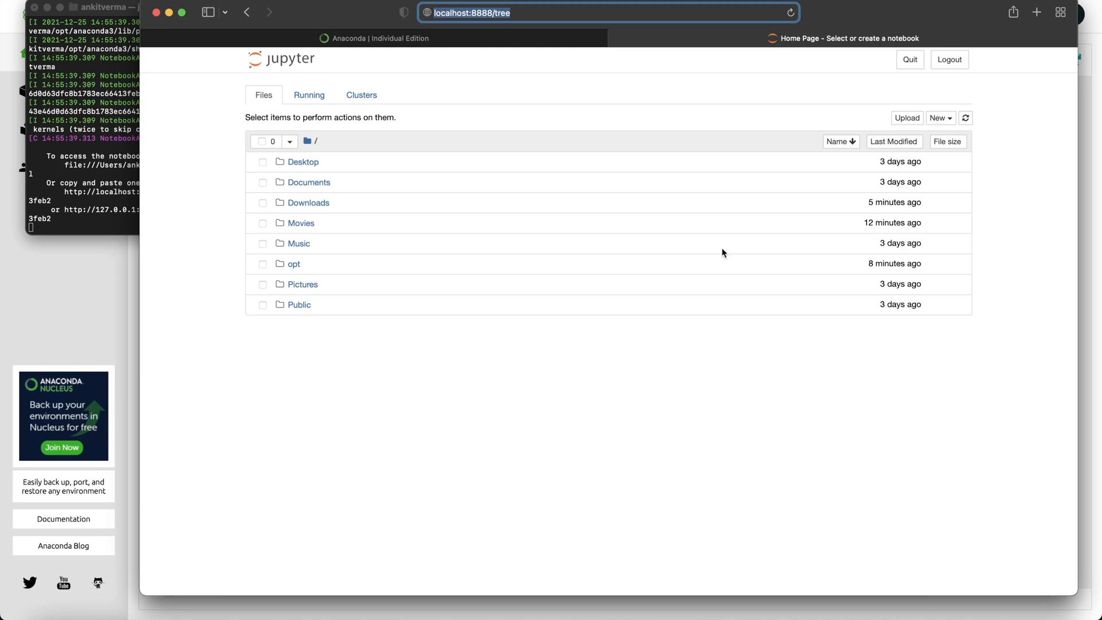
click(453, 14)
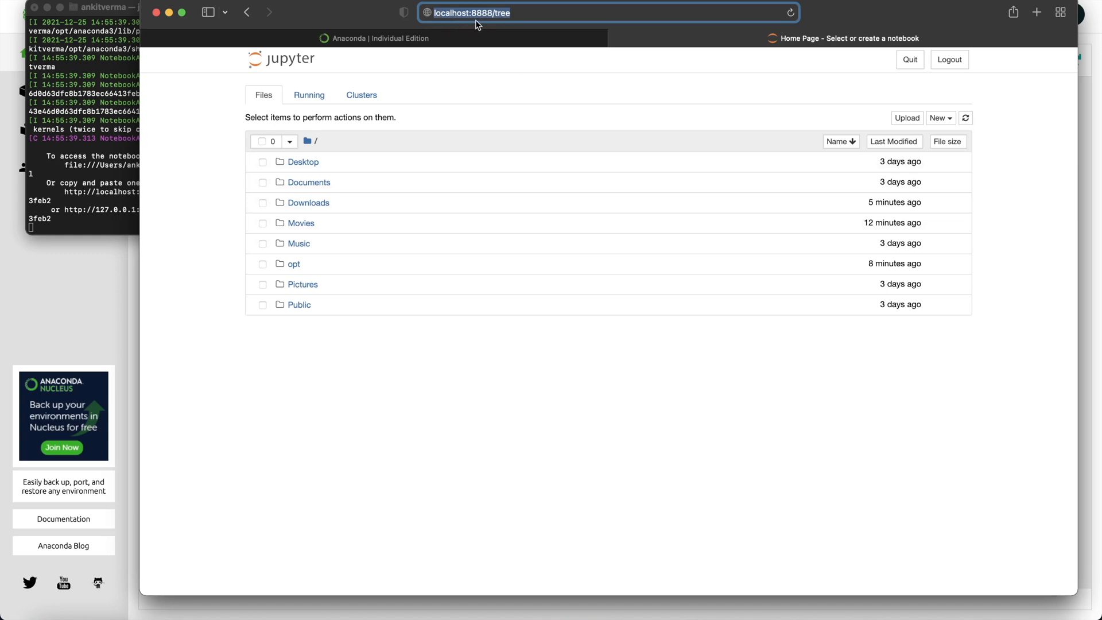
mouse_move(529, 18)
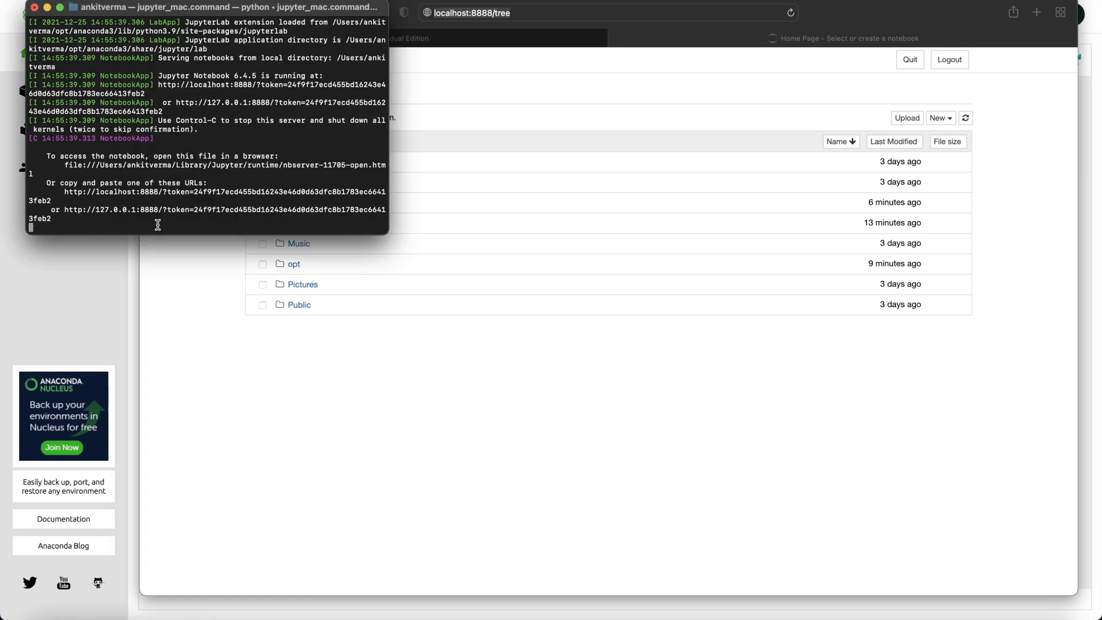
Attempt to close the Jupyter server Terminal window, then cancel so the server keeps running
click(37, 8)
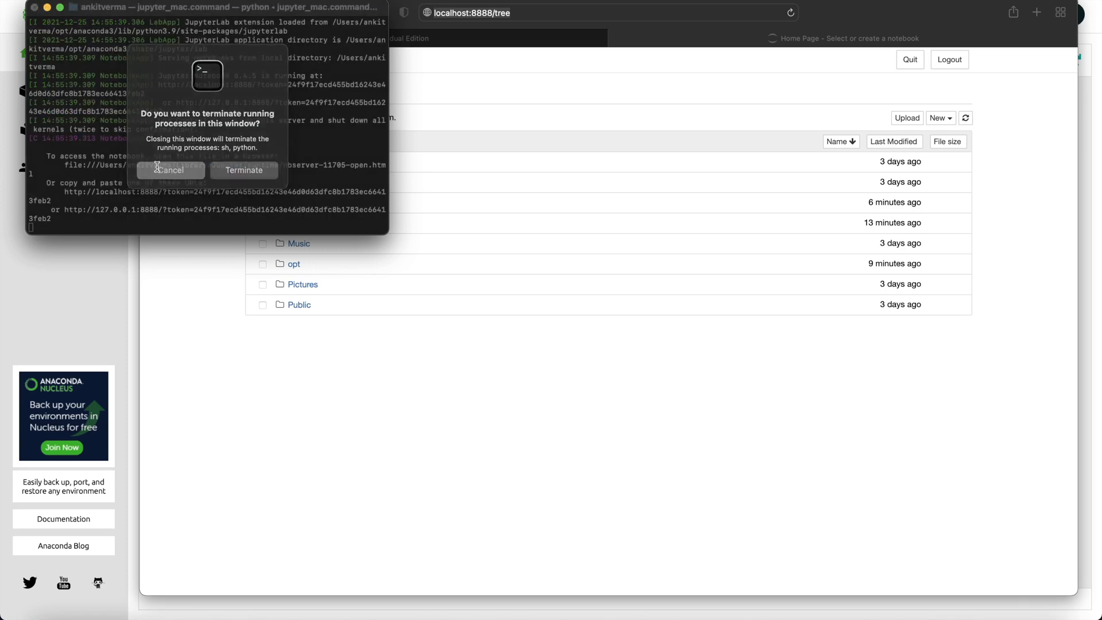
click(170, 169)
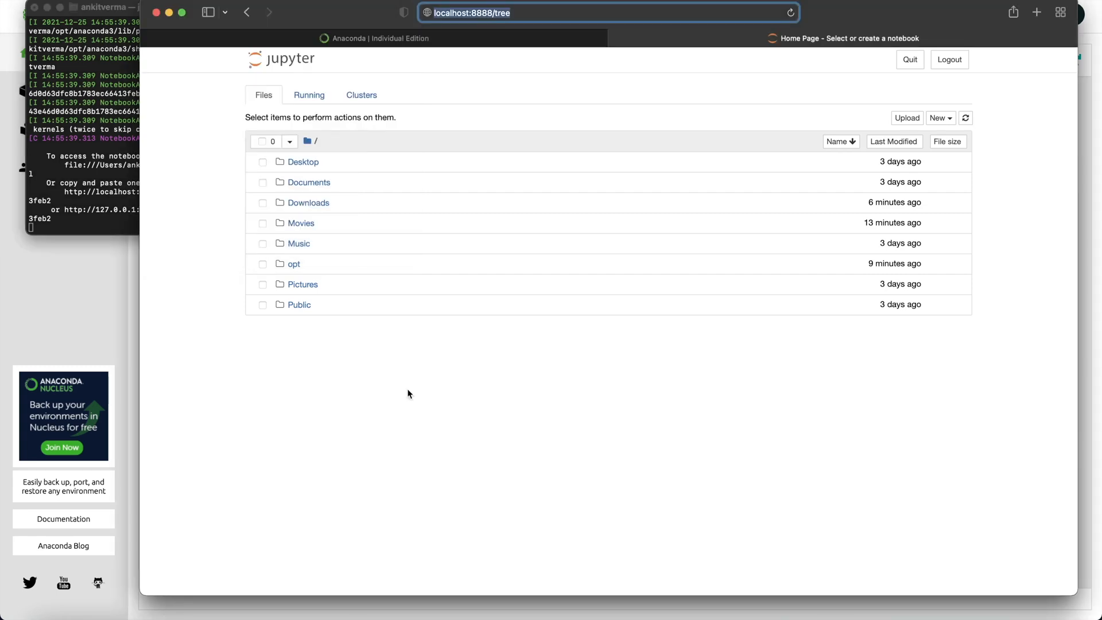
mouse_move(966, 159)
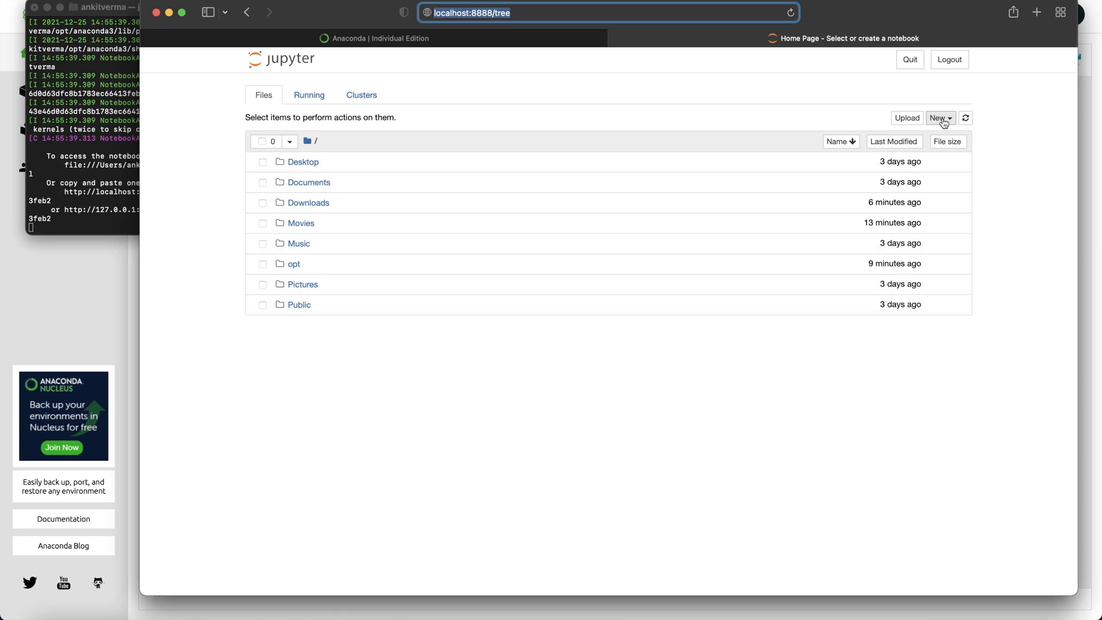
Create a new Untitled Folder in the home directory and select it for renaming
click(939, 117)
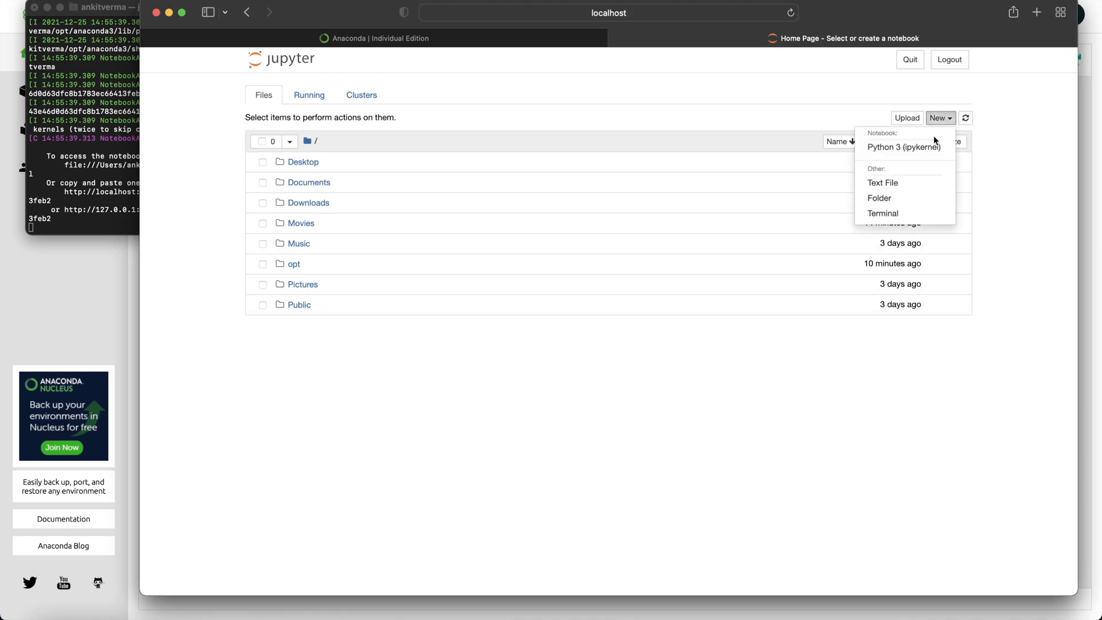
click(879, 197)
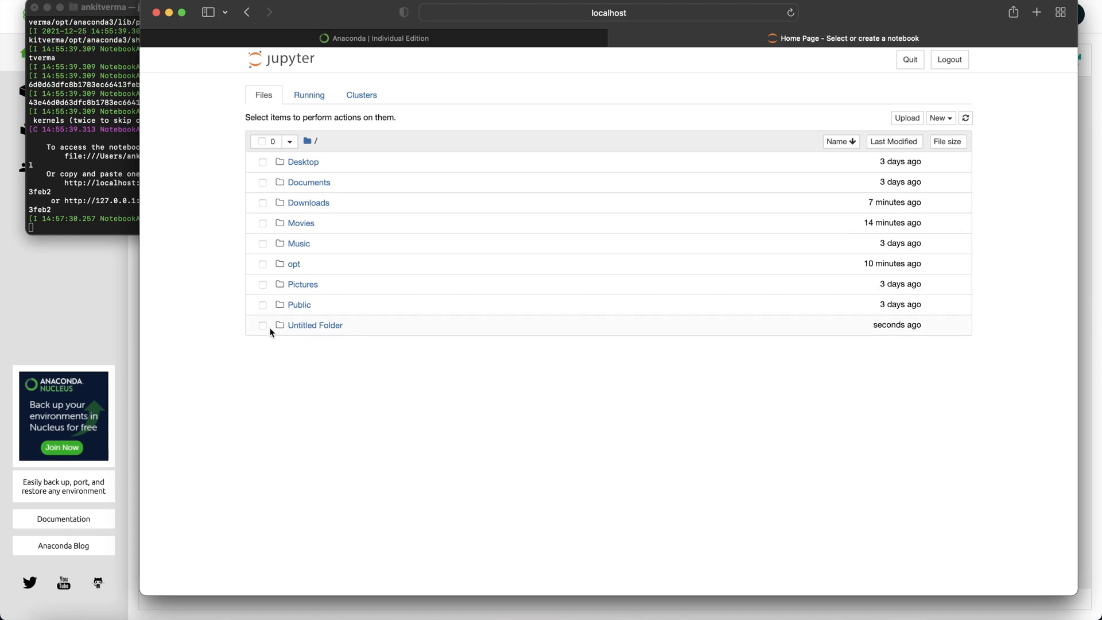
click(940, 117)
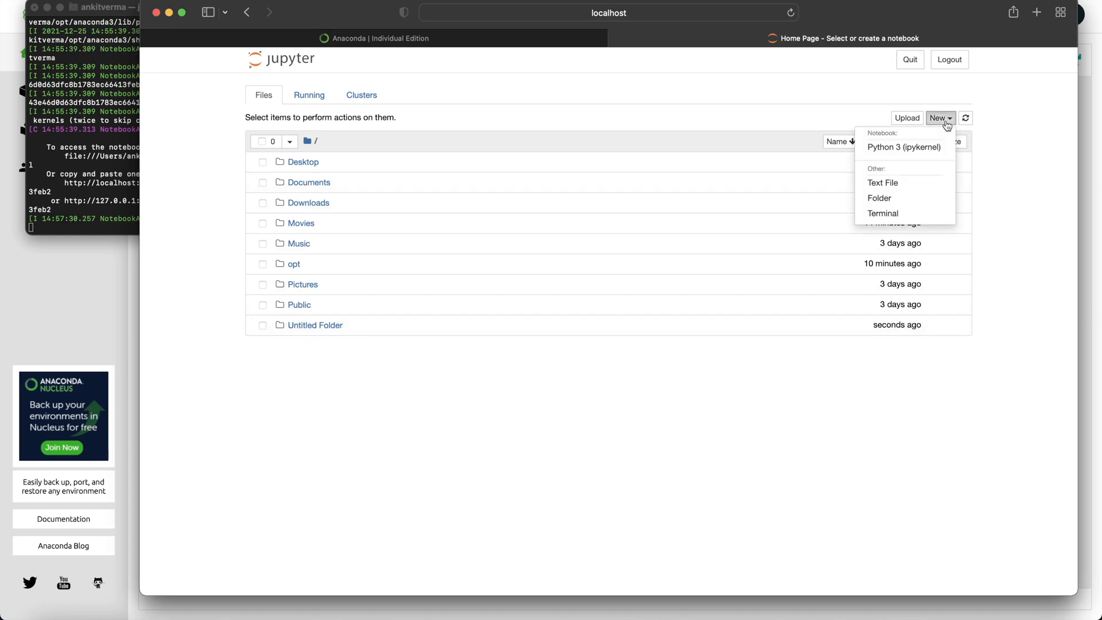
mouse_move(513, 347)
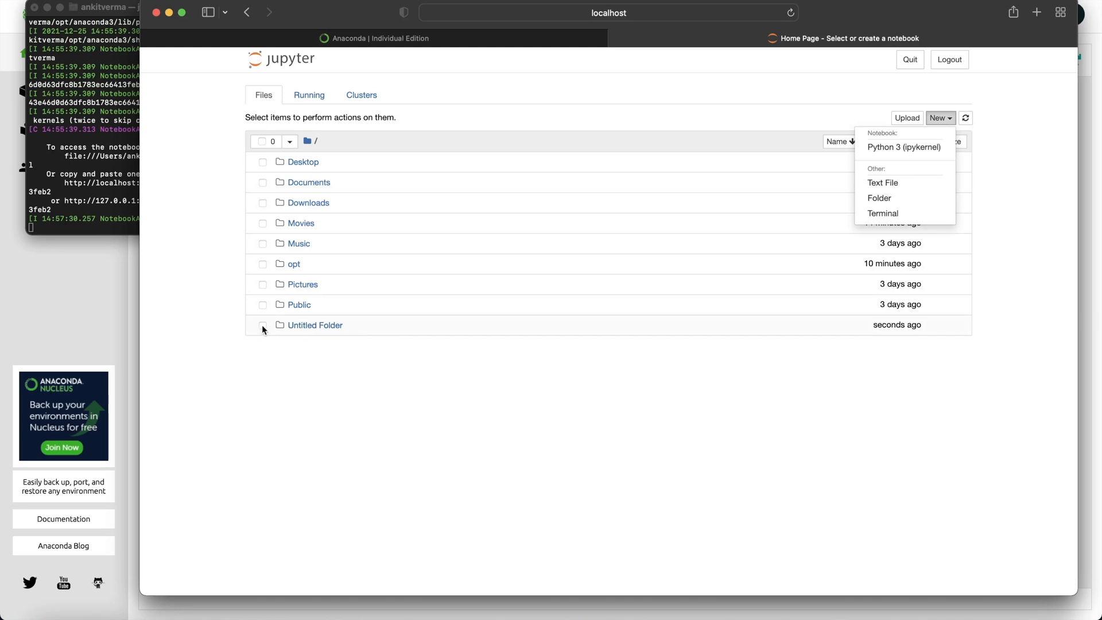
click(263, 118)
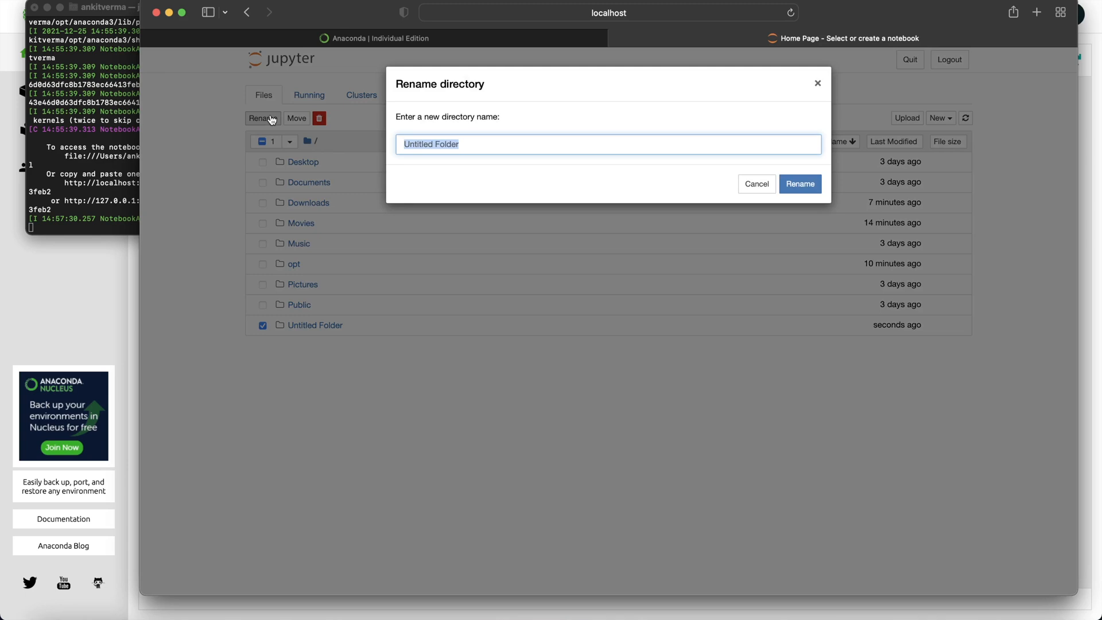
Rename the folder to 'Python Demonstration' and confirm
text(Pyth)
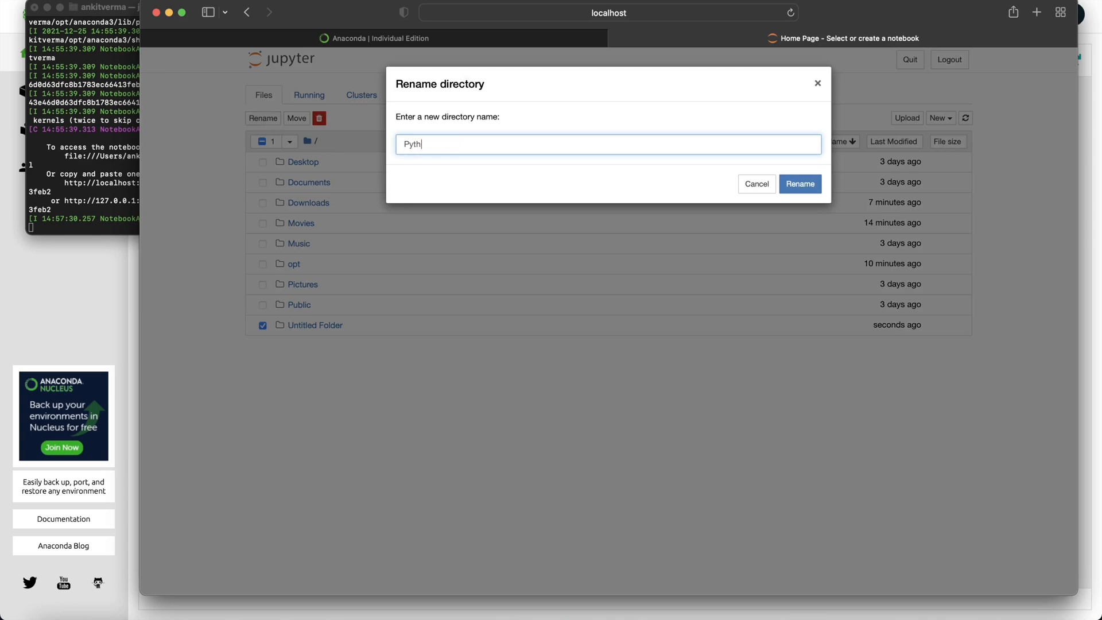
text(on)
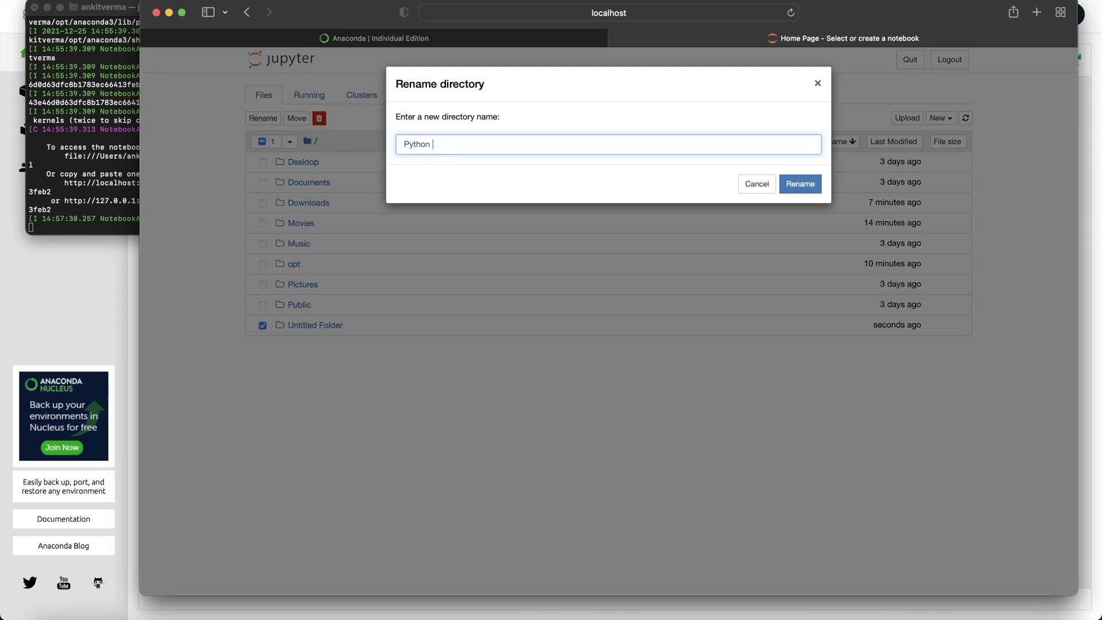
text(Demonst)
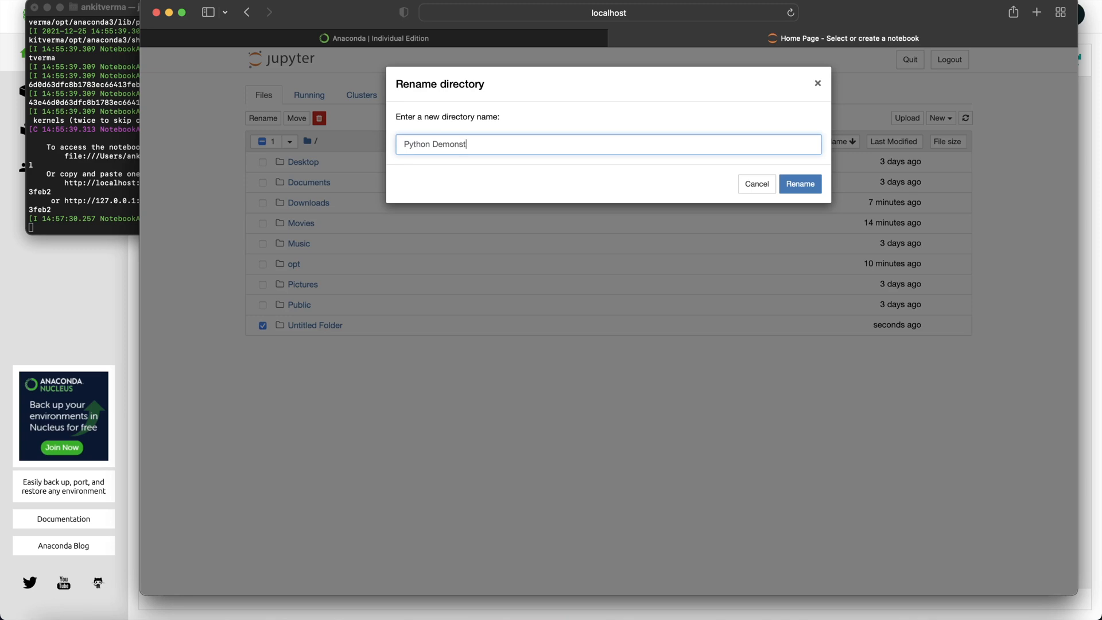
text(ration)
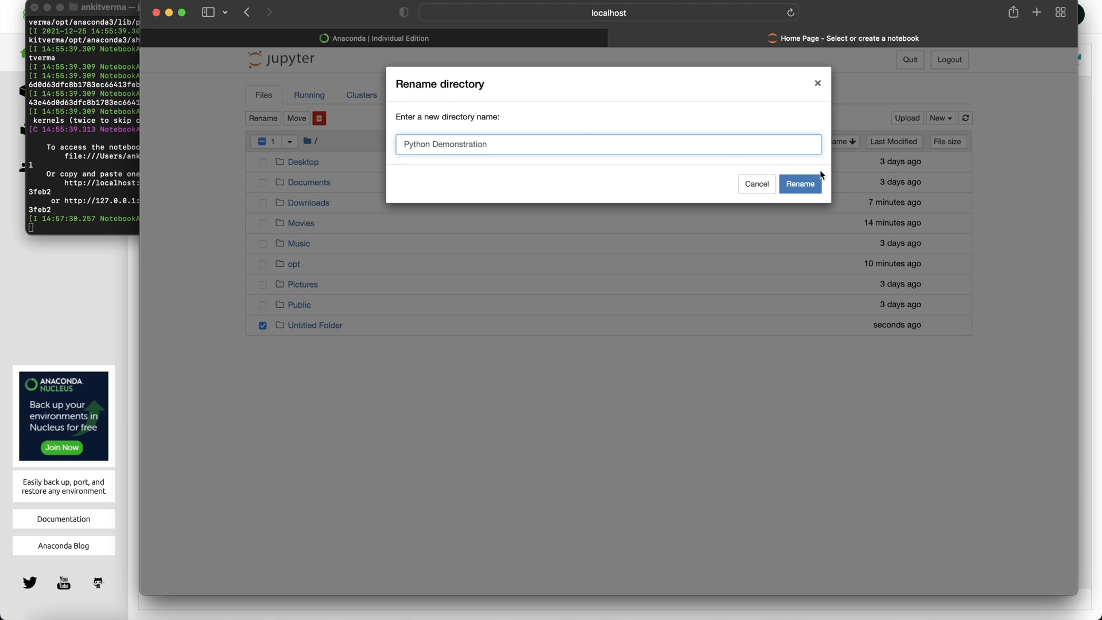
click(800, 184)
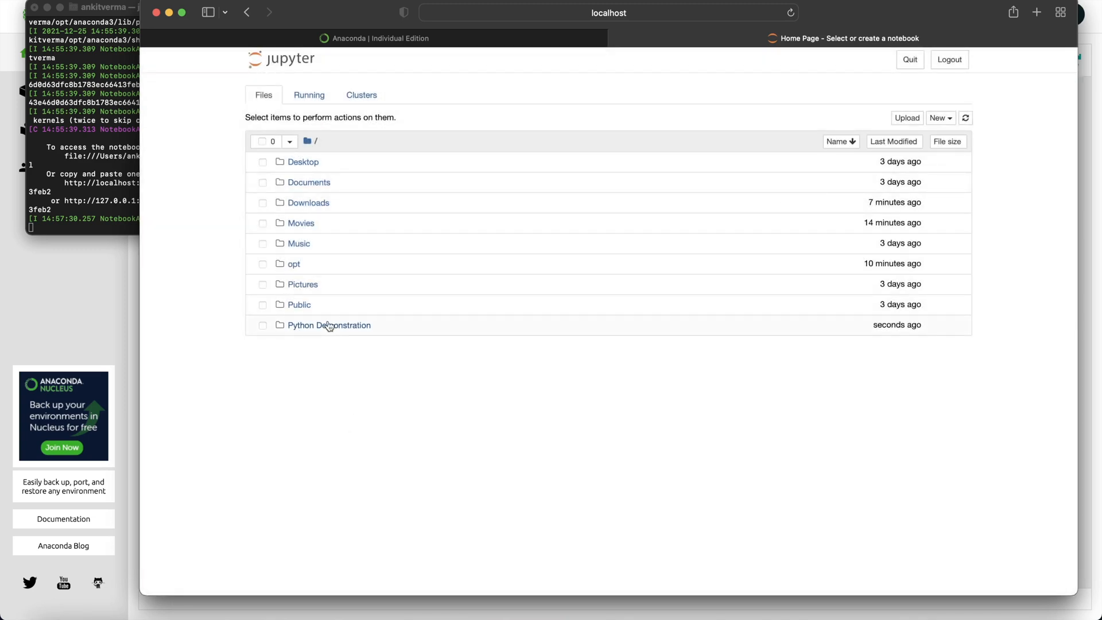
Inside the Python Demonstration folder, create a new Python 3 (ipykernel) notebook
click(328, 324)
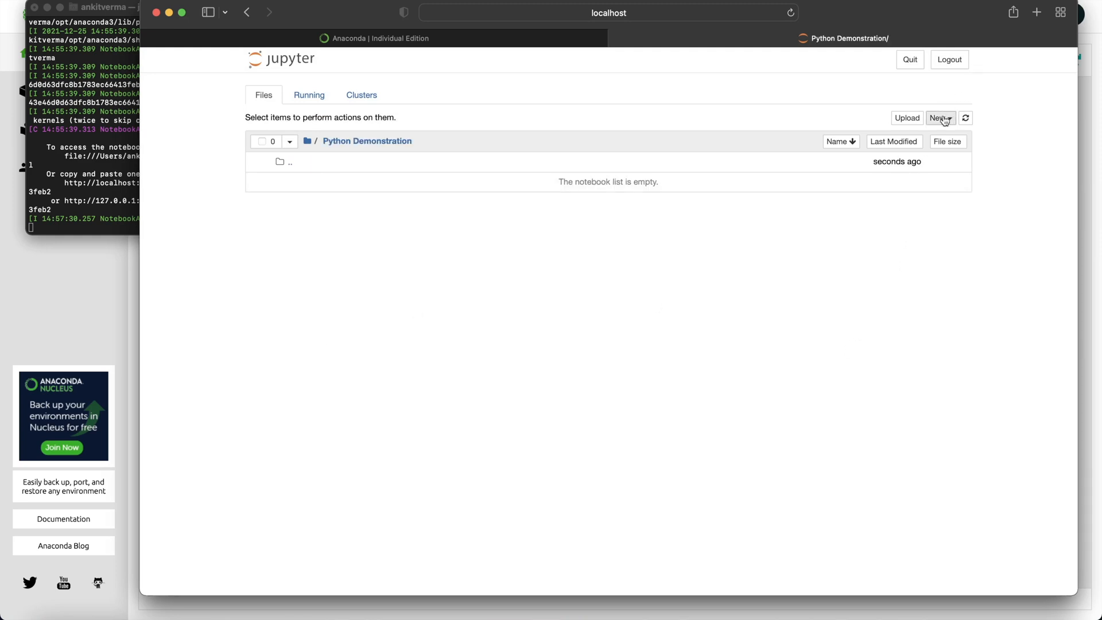
click(940, 117)
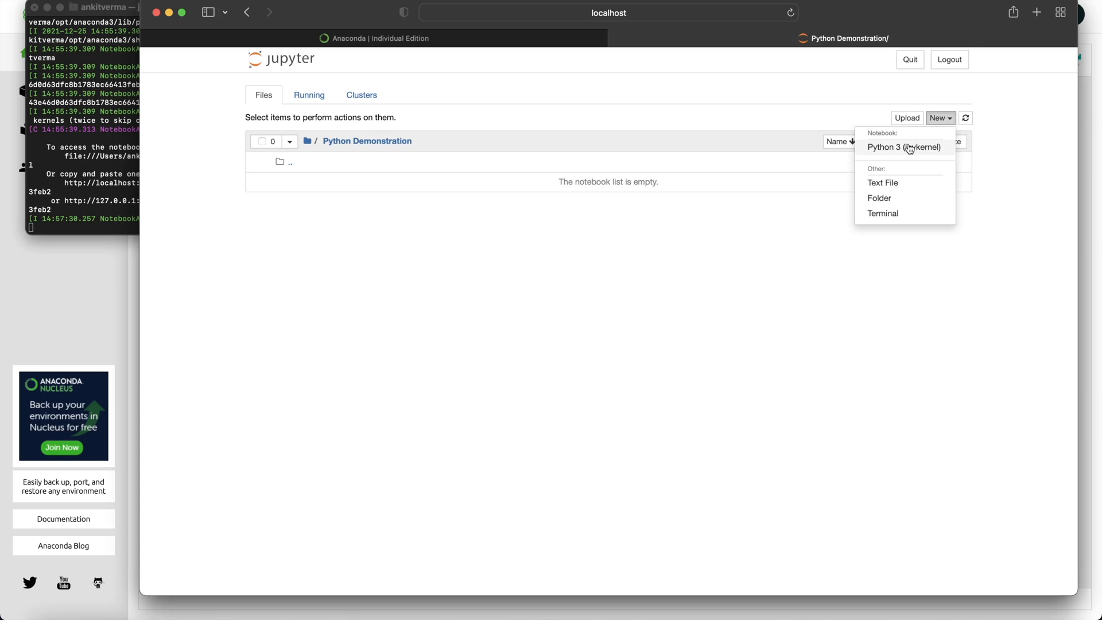
click(905, 146)
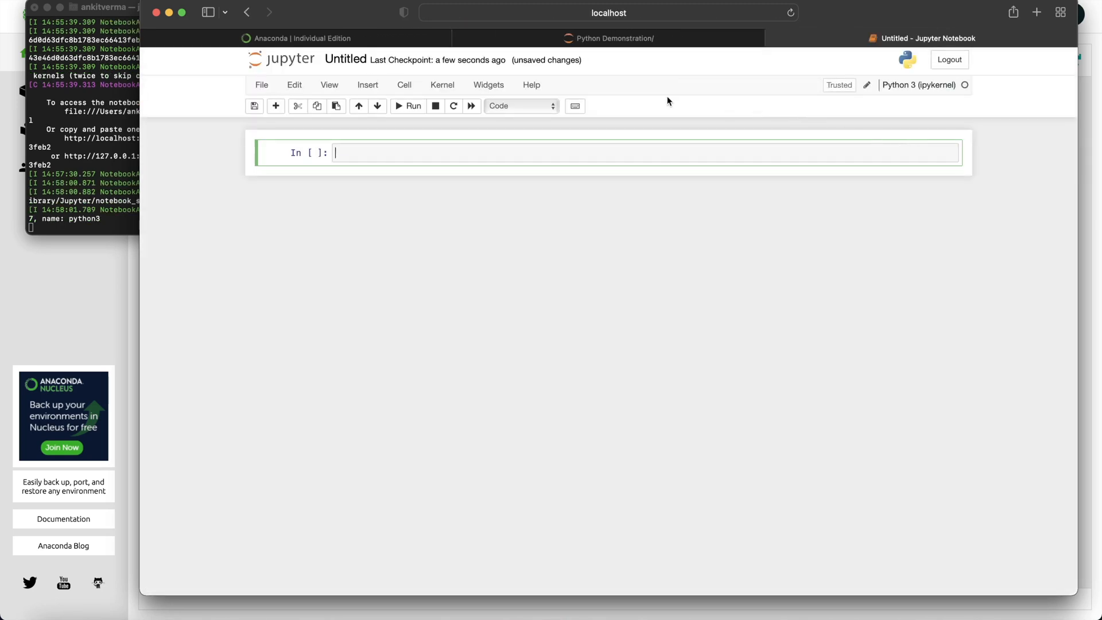
mouse_move(526, 225)
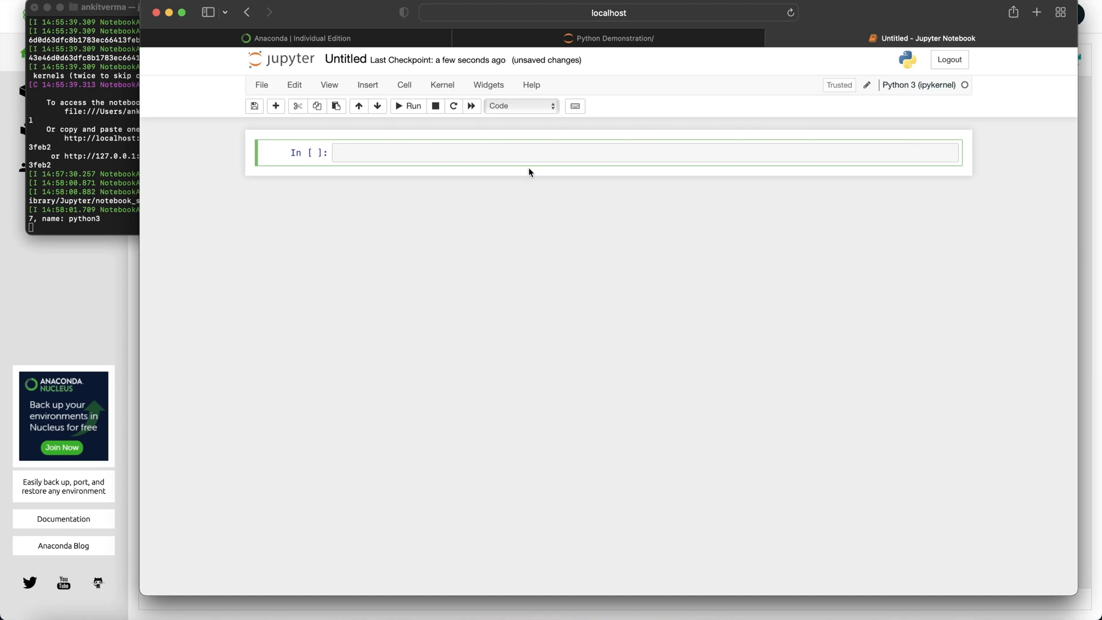
mouse_move(670, 108)
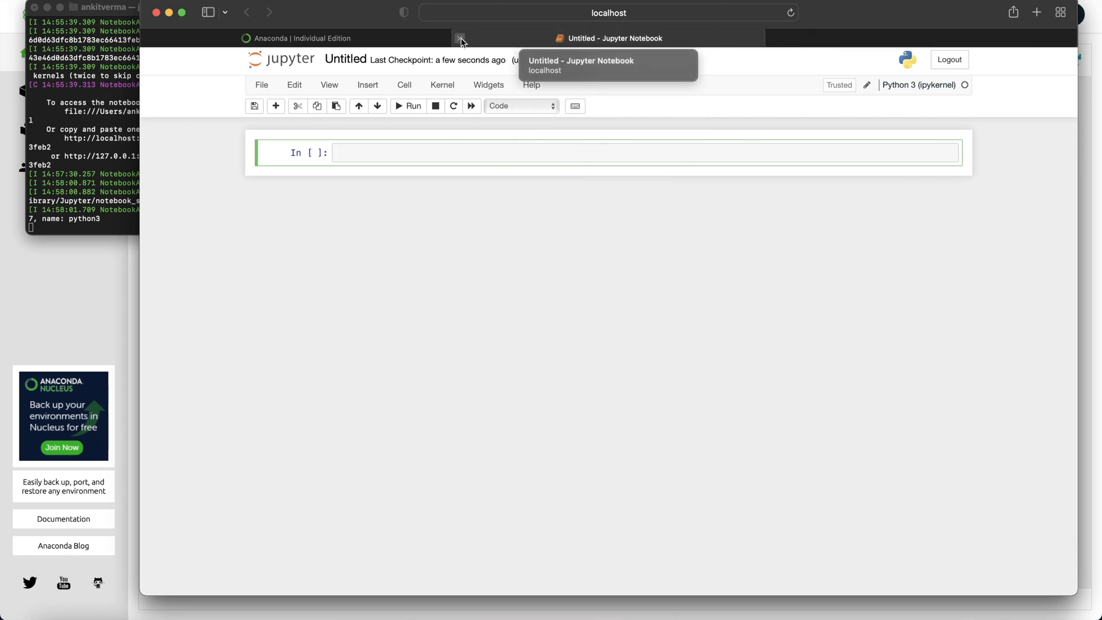
Close the Jupyter browser tabs and the Jupyter server Terminal window, returning to Navigator Home
click(459, 38)
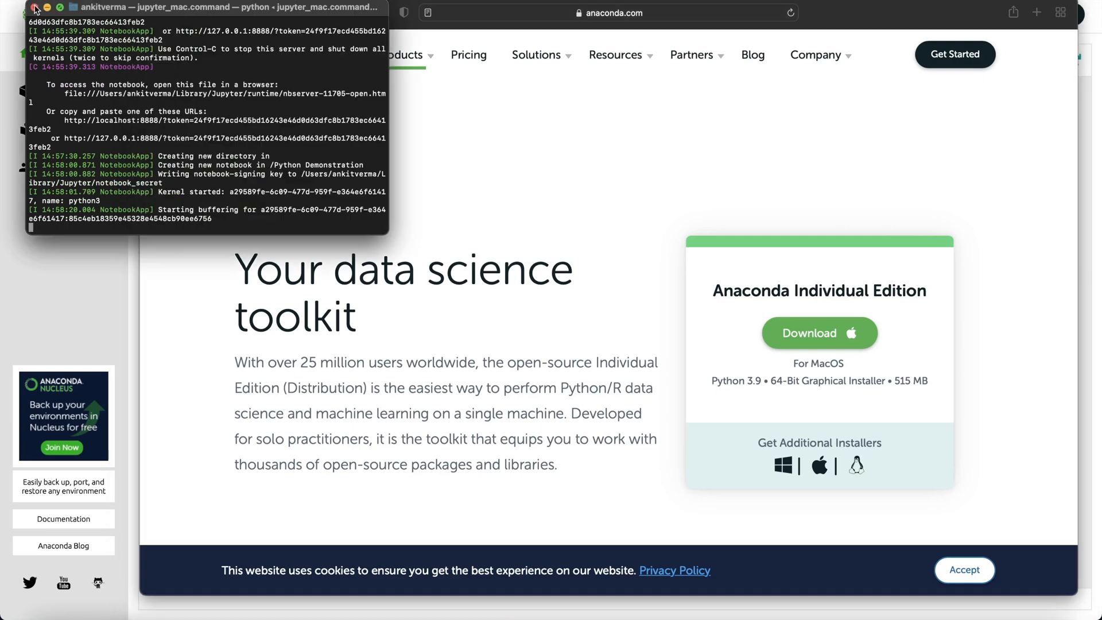
click(35, 9)
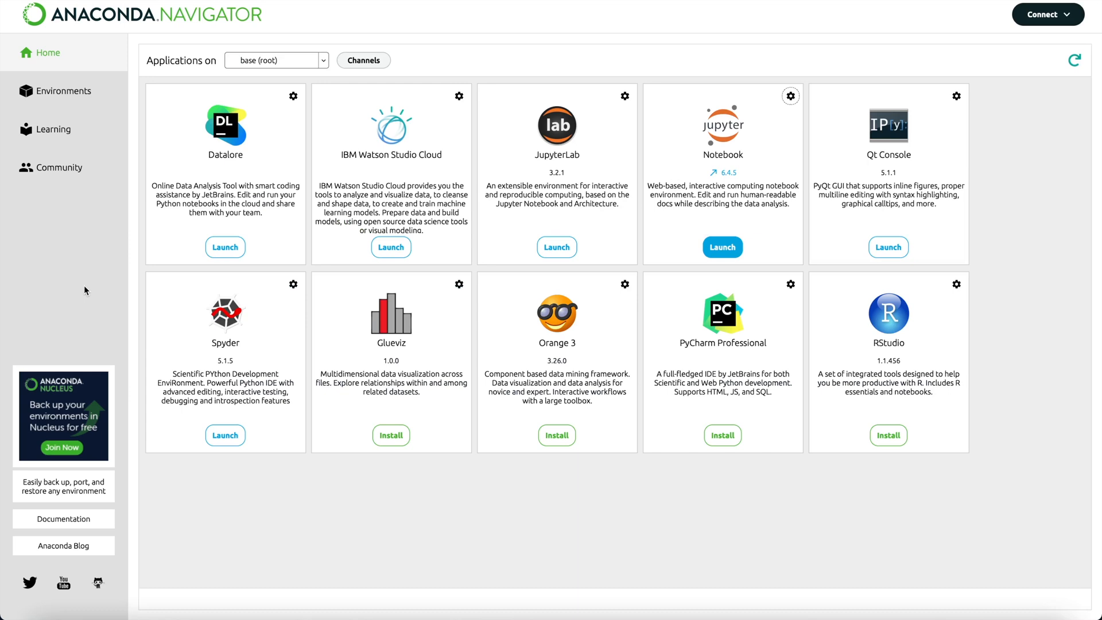
mouse_move(751, 228)
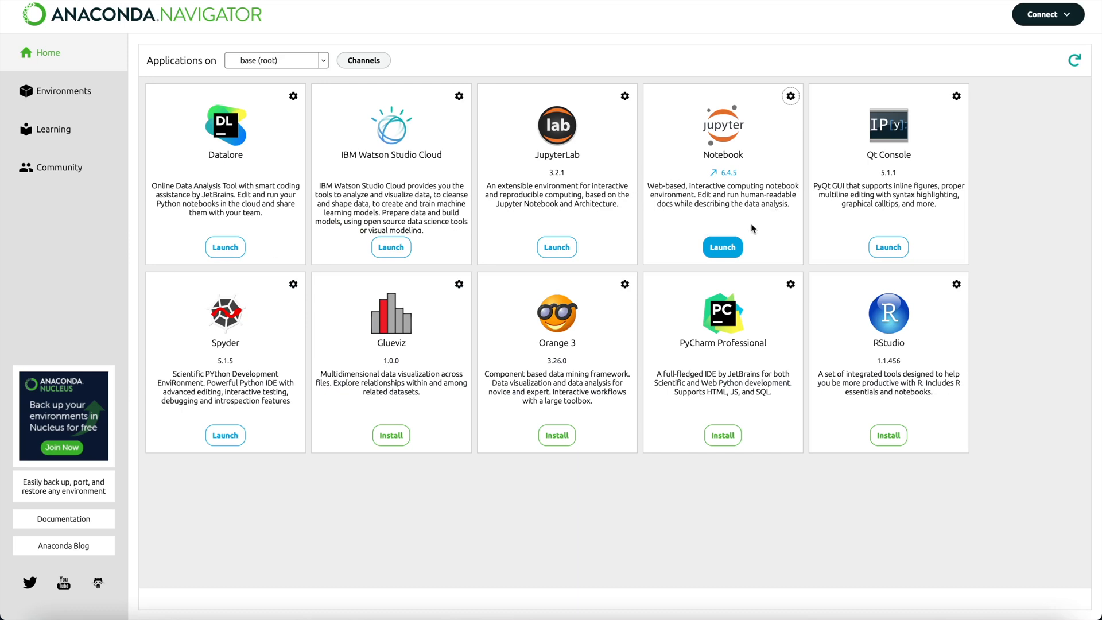
mouse_move(750, 264)
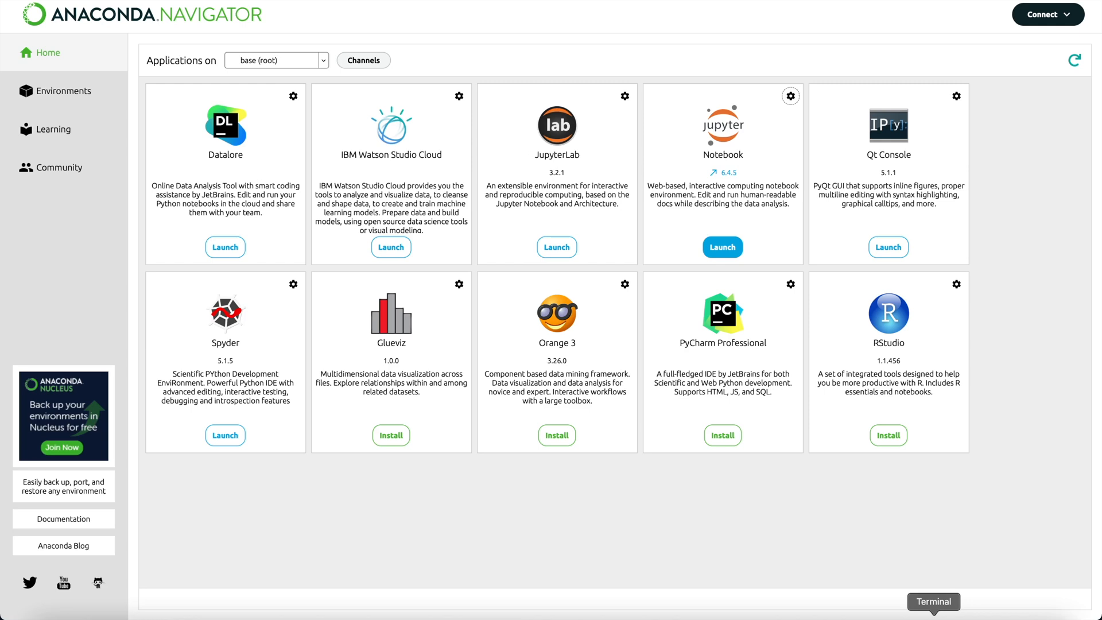
Start the notebook server from a new Terminal window with the 'jupyter notebook' command
click(932, 601)
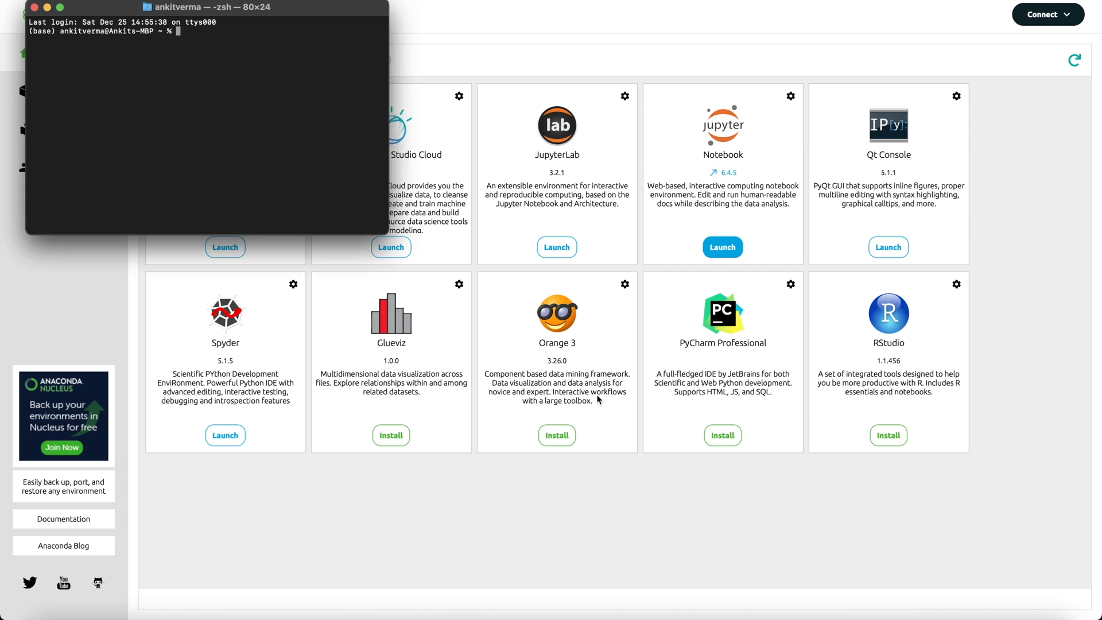
mouse_move(211, 41)
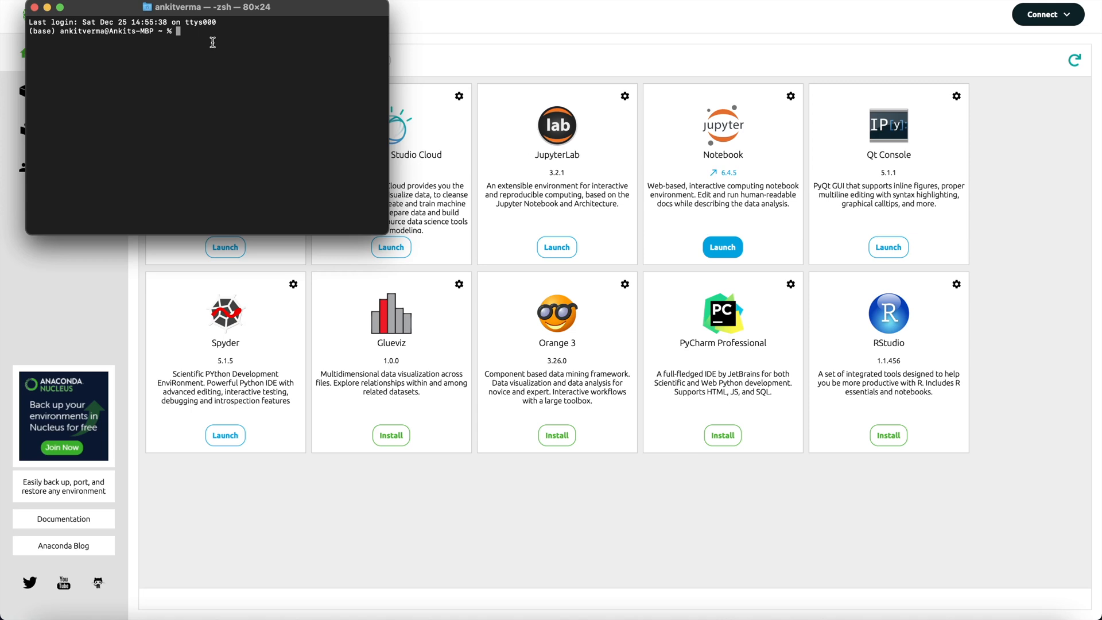
text(j)
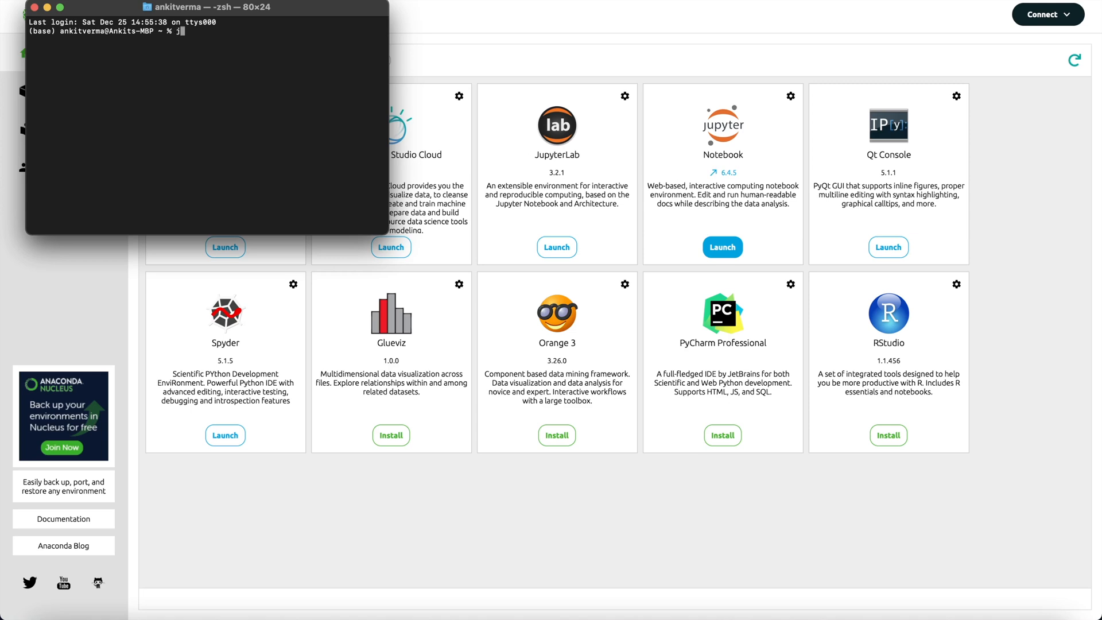
text(upyter)
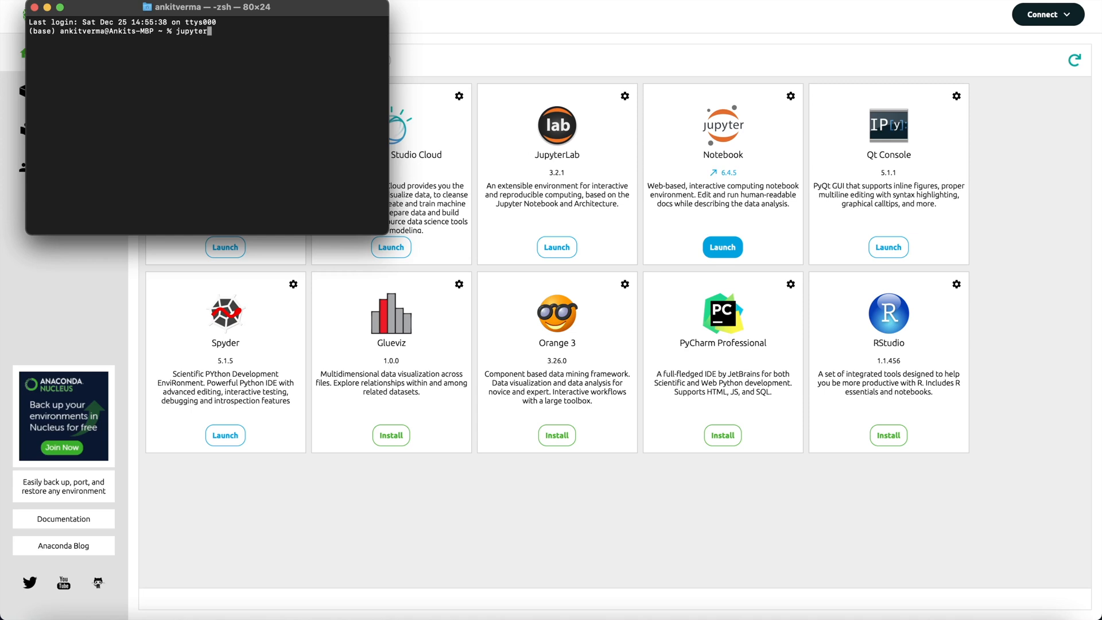
text(no)
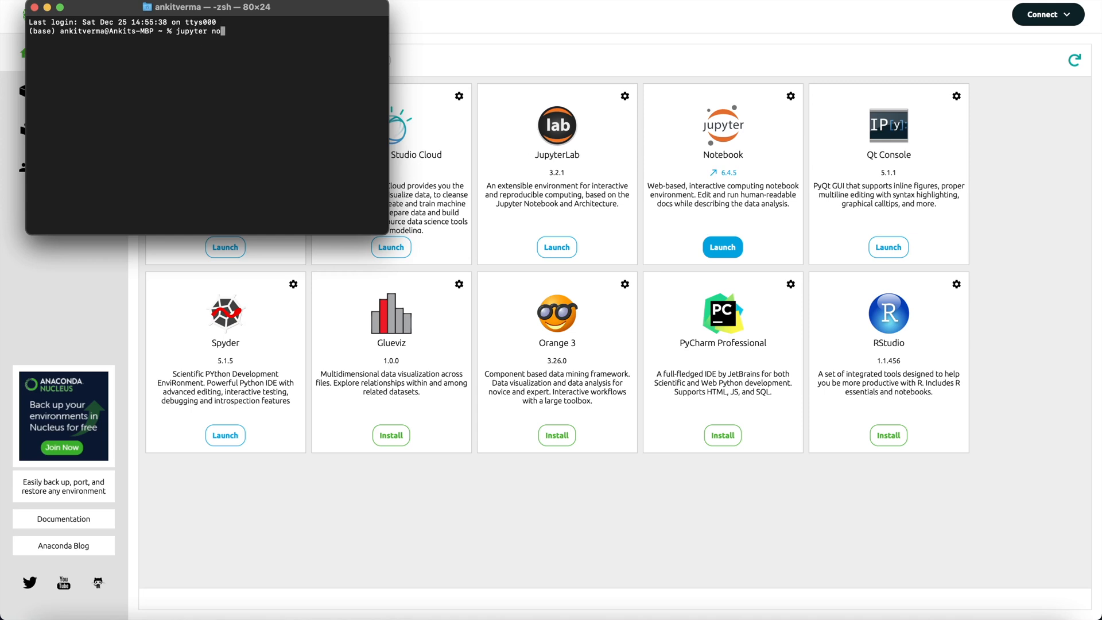
text(tebook)
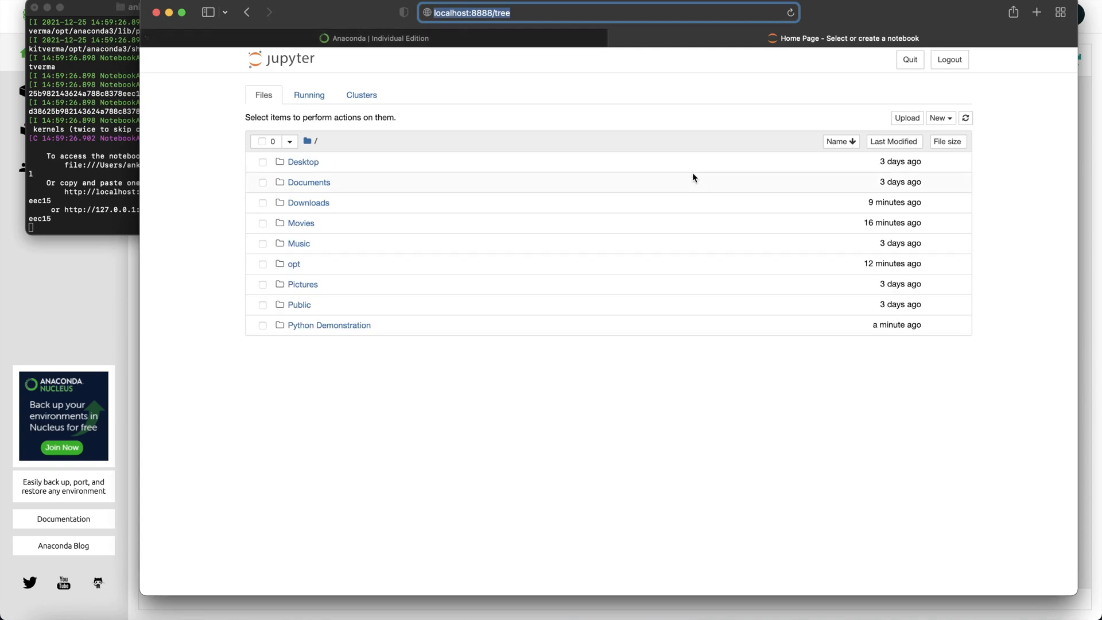
mouse_move(606, 337)
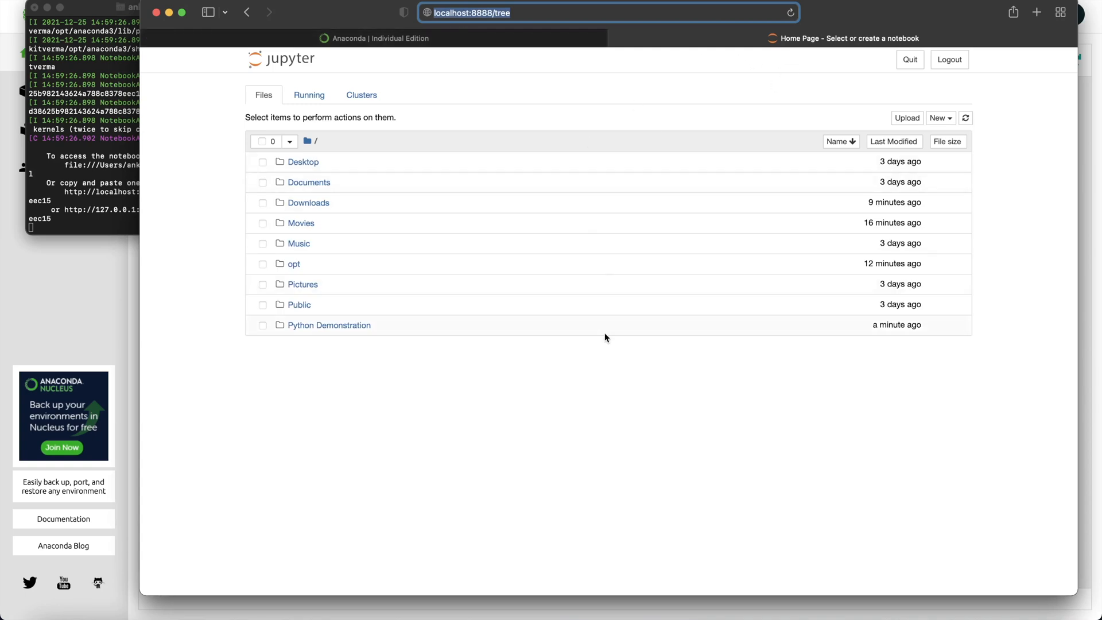
mouse_move(326, 329)
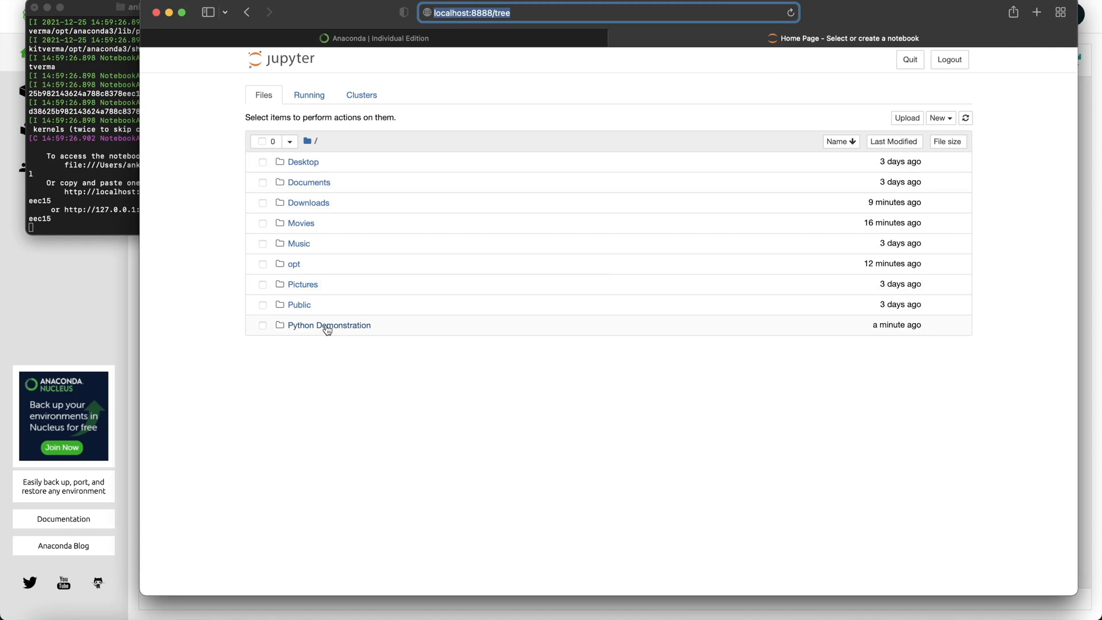
Open the Python Demonstration folder to show Untitled.ipynb in the Jupyter dashboard
click(328, 326)
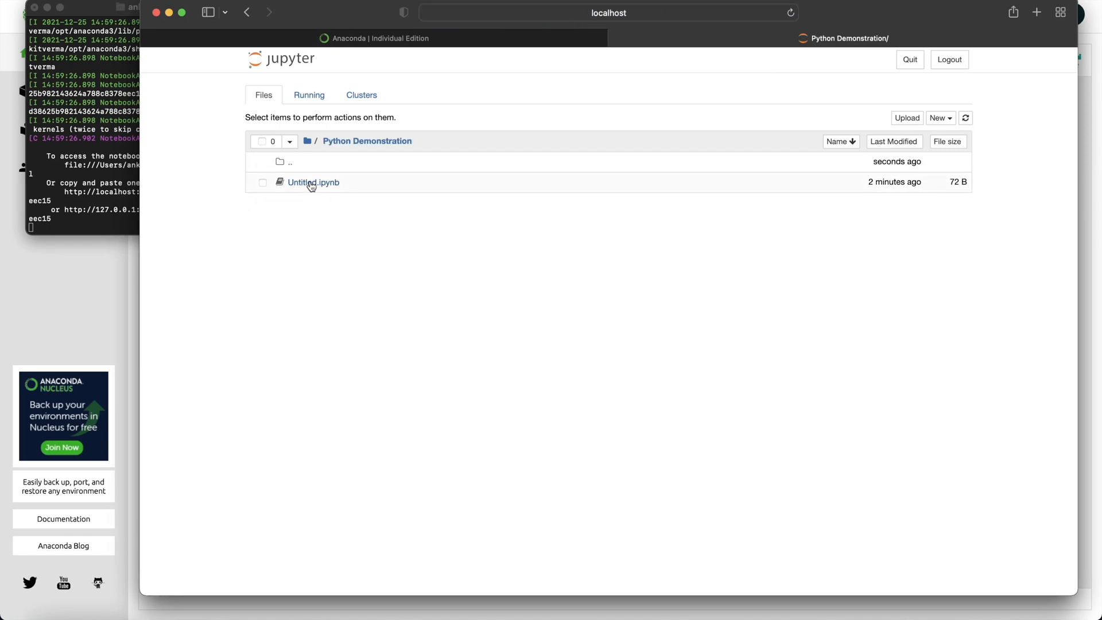